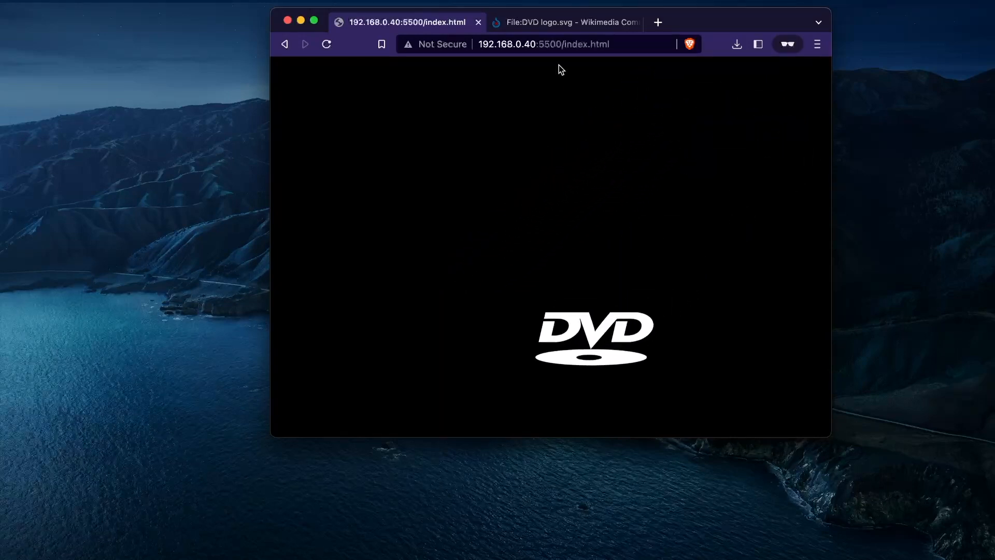
Open the original DVD logo SVG file from its Wikimedia Commons file page.
left_click(564, 22)
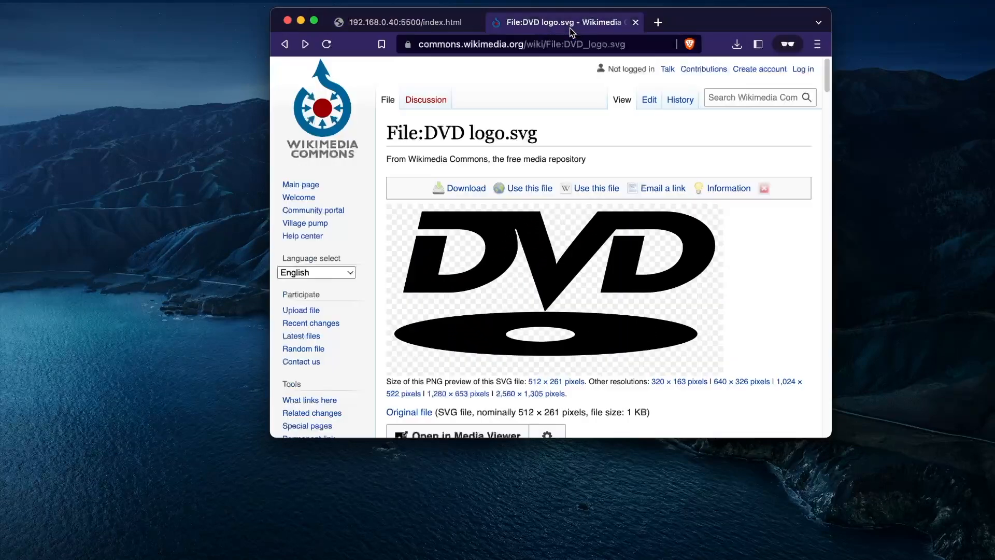
left_click(550, 286)
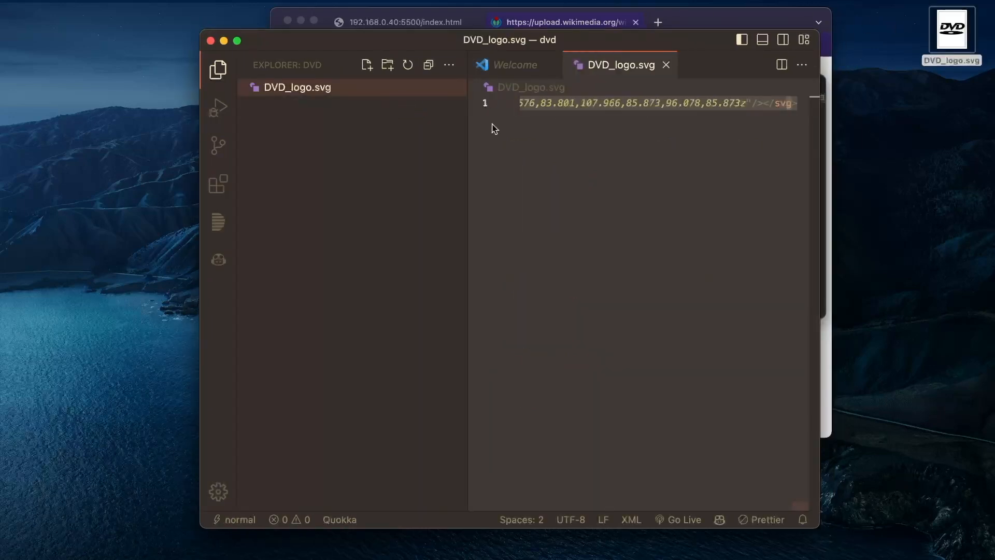
Create index.html with the DVD logo SVG markup and set its height attribute to 6rem.
type("index.html")
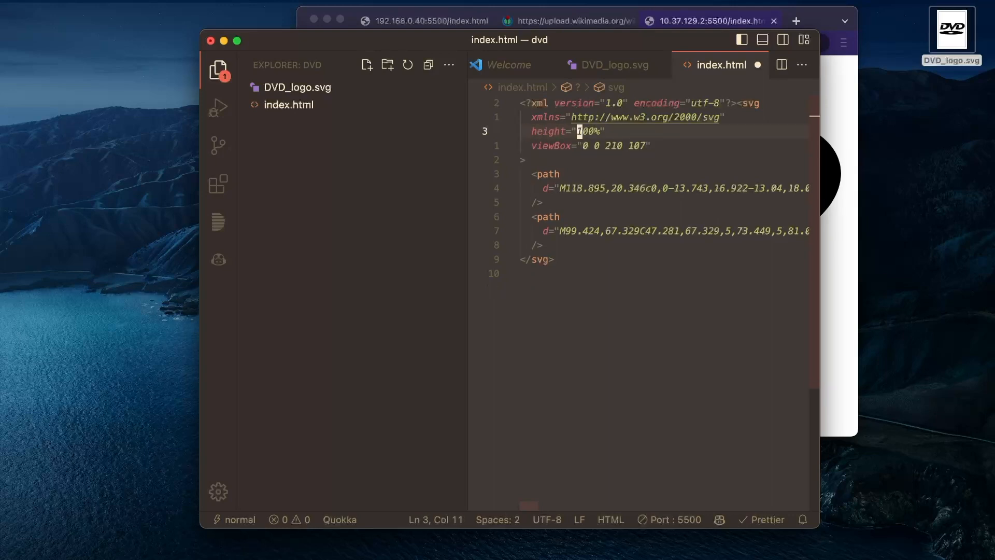
type("66")
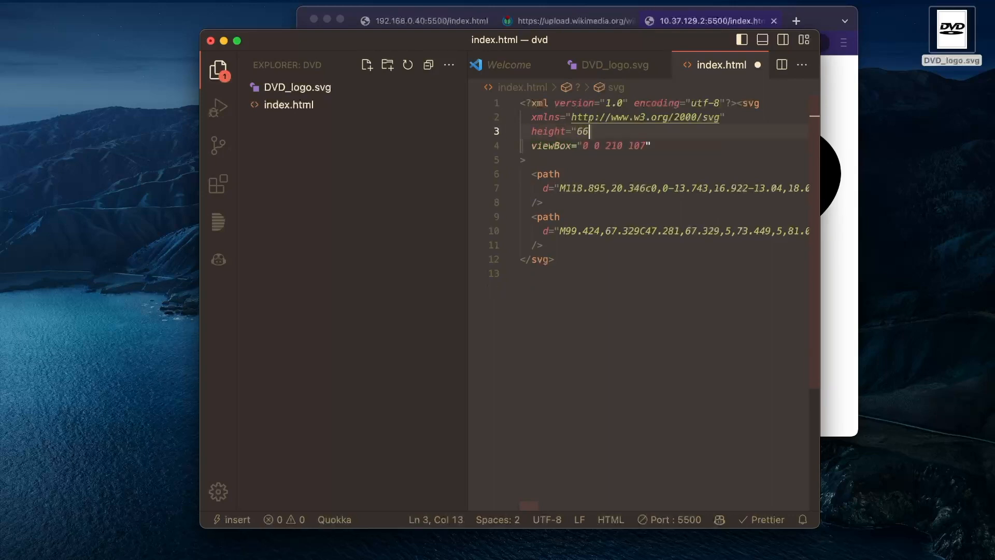
type("rem\"")
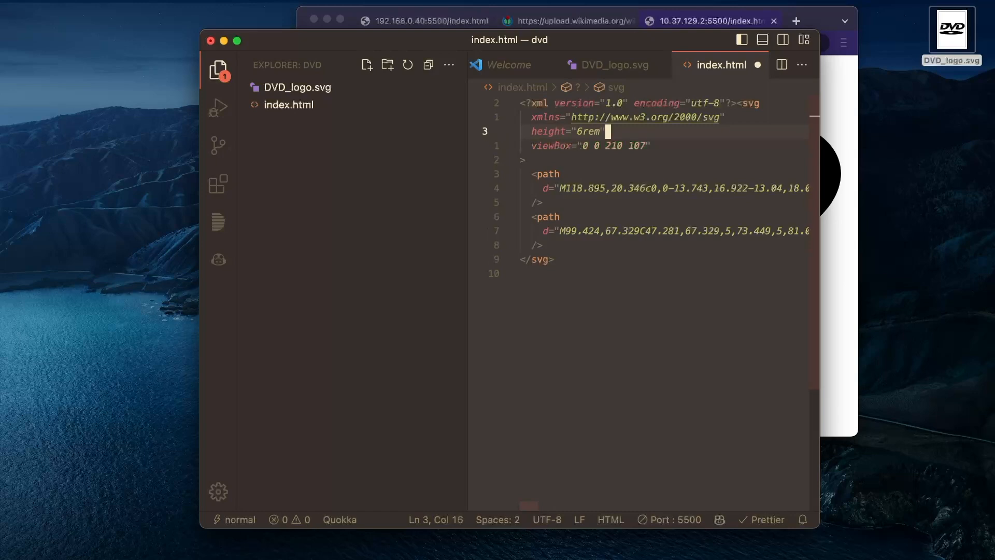
left_click(709, 20)
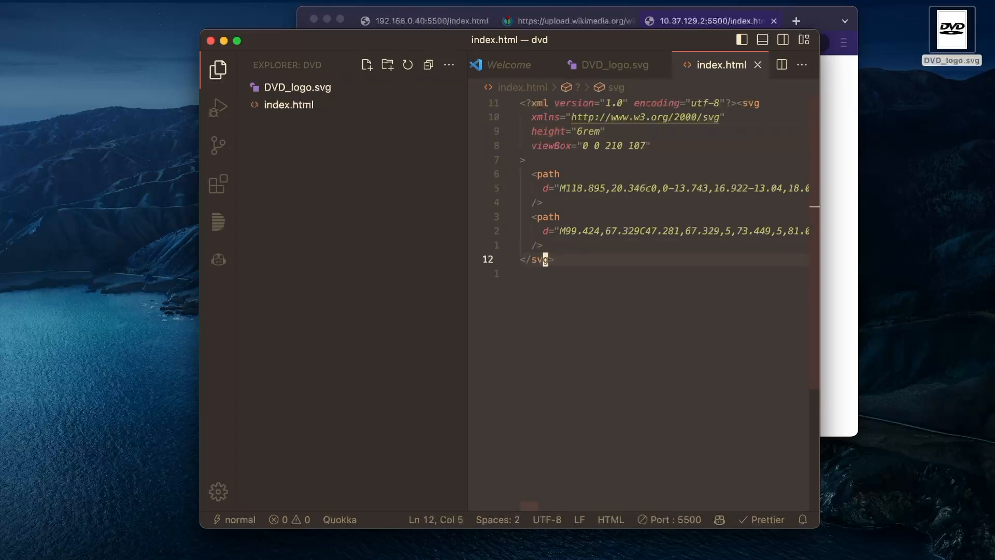
Add a script block defining const dvdLogo = document.querySelector('svg') and save.
type("<script>")
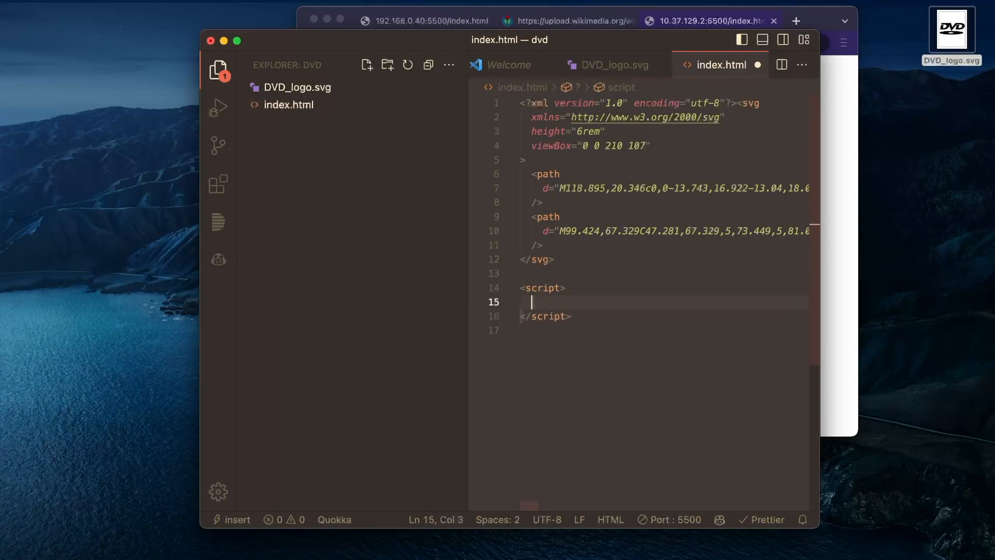
type("const dvdLogo =")
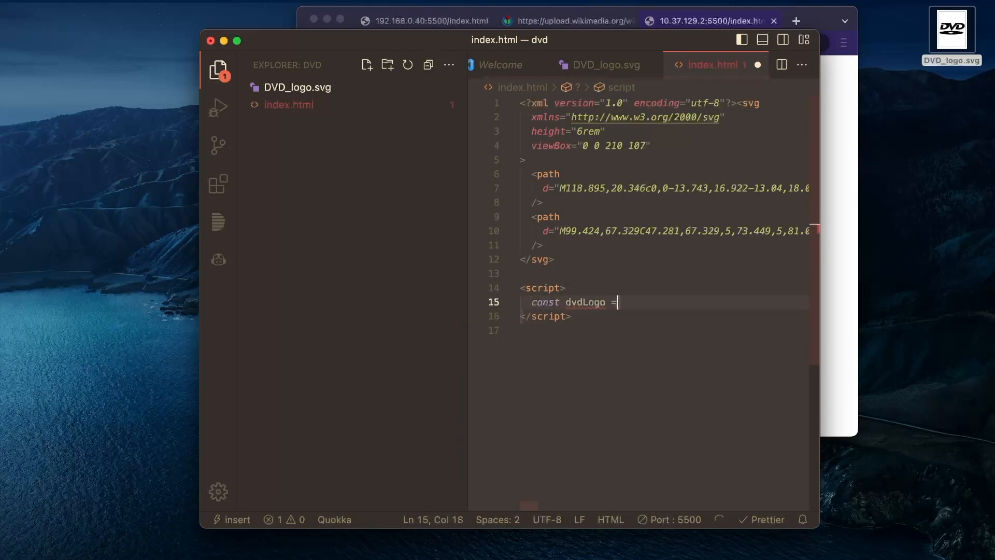
type("document.querySelector('svg');")
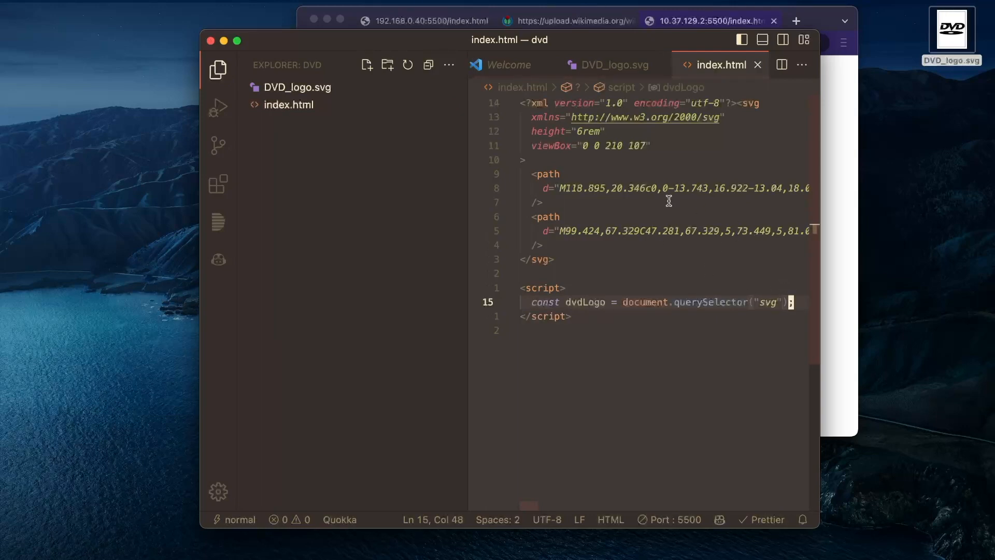
left_click(298, 87)
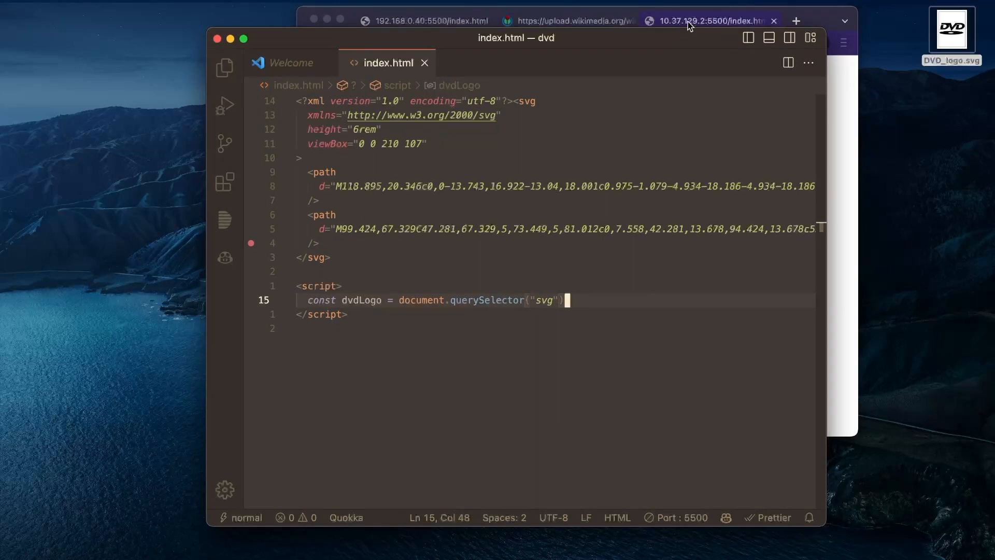
left_click(710, 21)
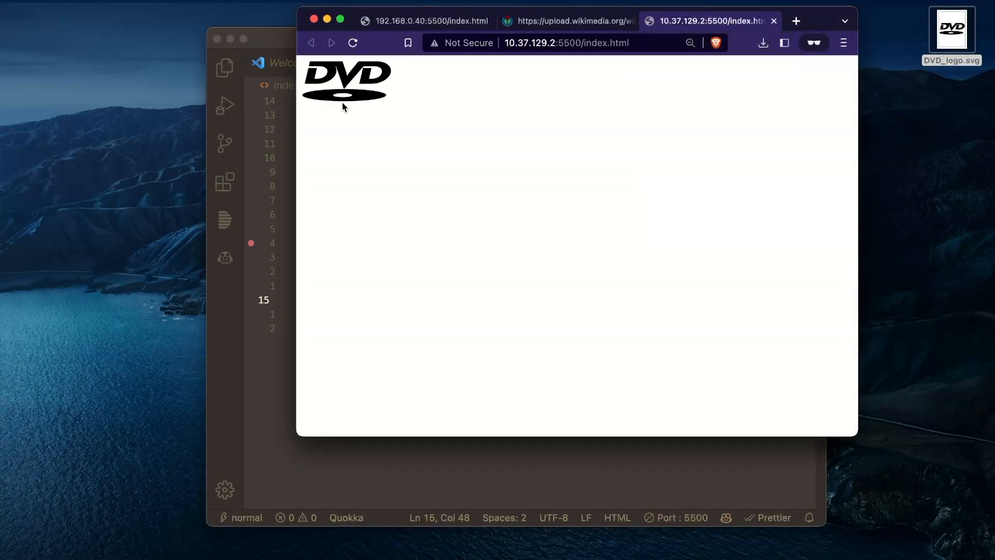
mouse_move(383, 98)
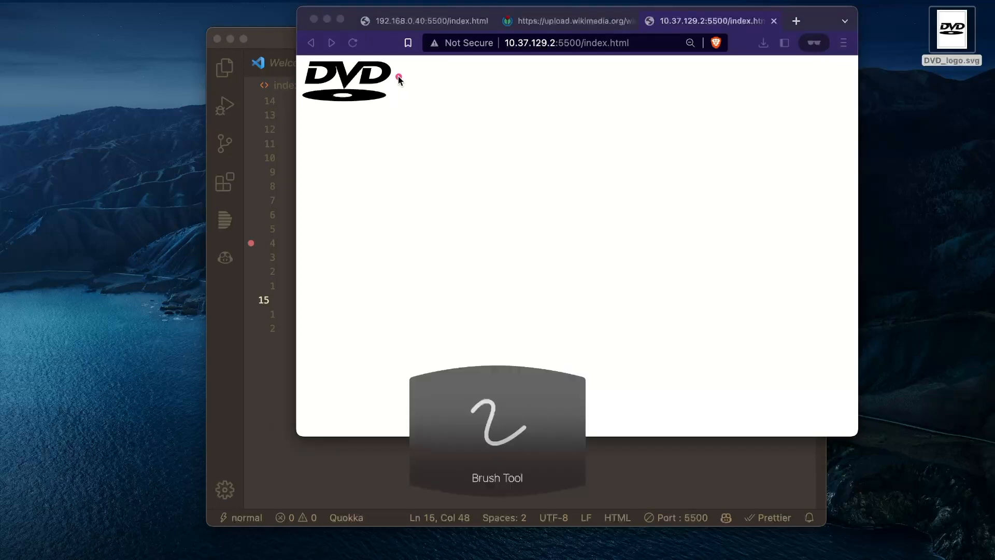
left_click_drag(397, 86, 619, 100)
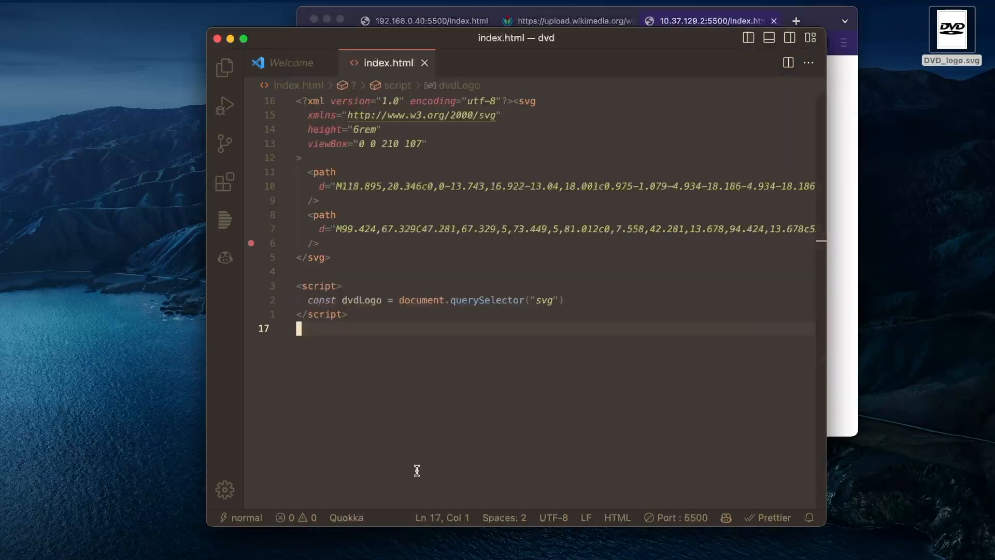
Define hRange and vRange as window innerWidth/innerHeight minus dvdLogo clientWidth/clientHeight.
type("const hRange =")
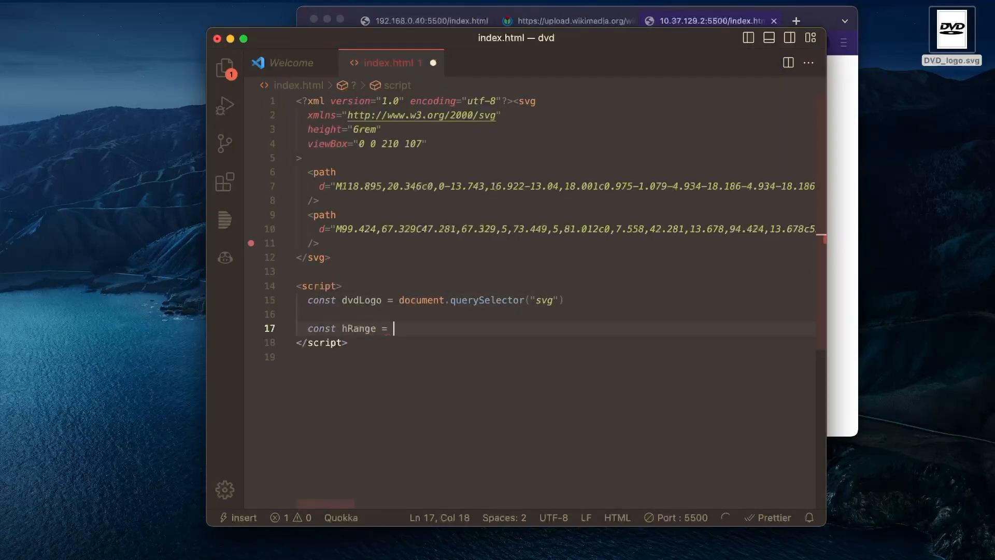
type("window")
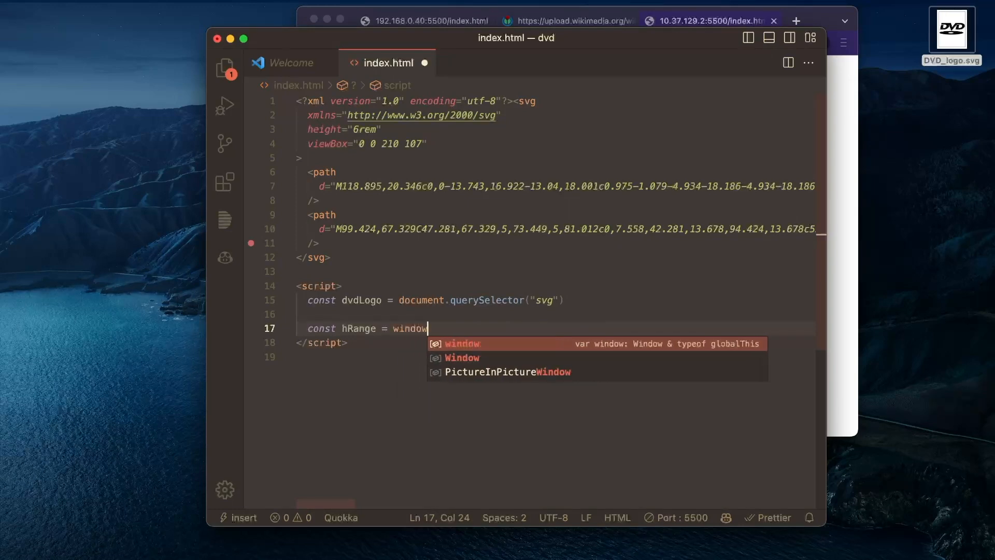
type(".innerWidth")
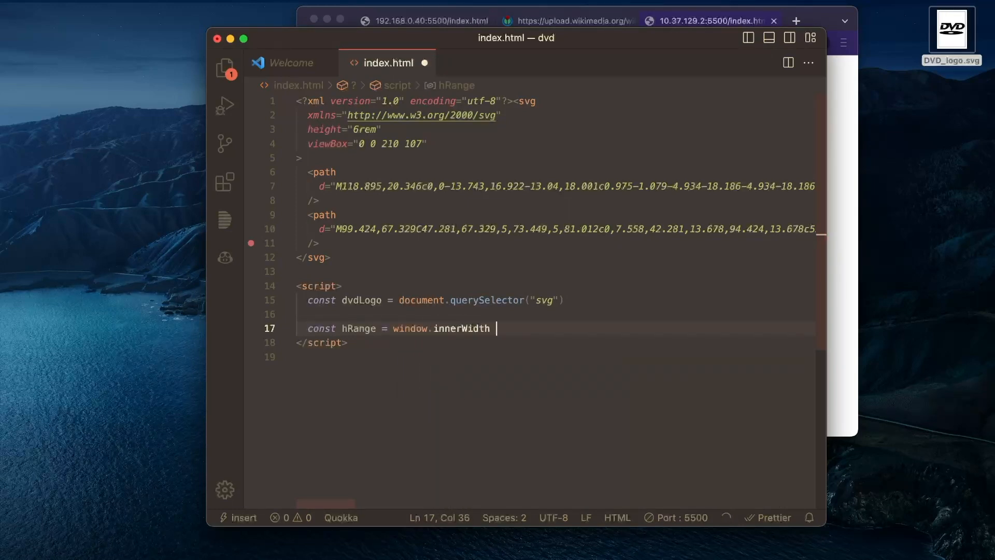
type("- dvdLogo.clientWidth")
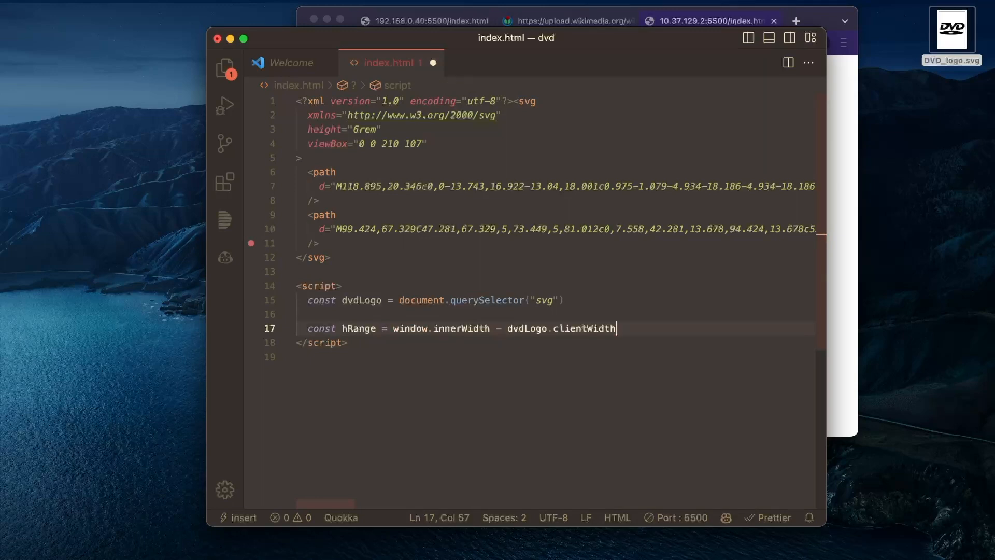
key("enter")
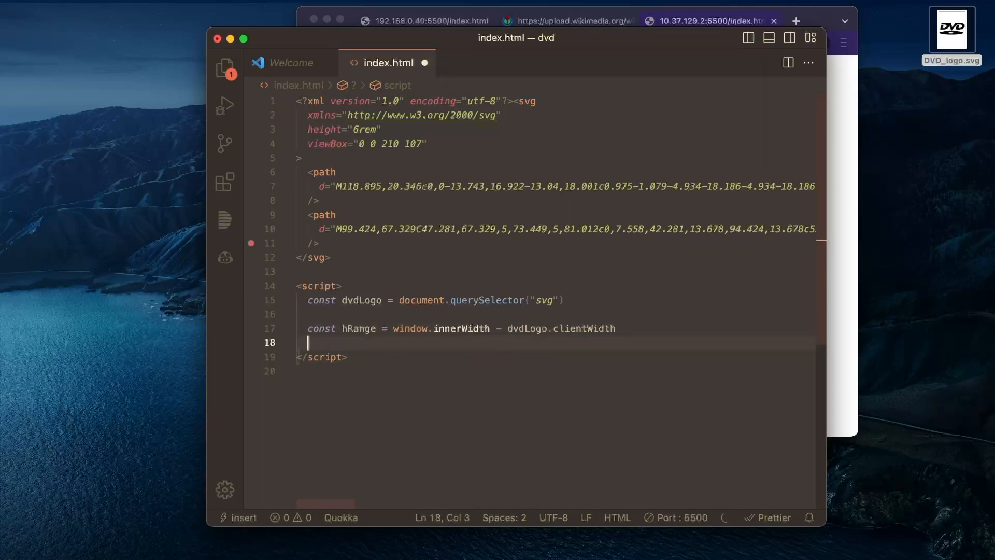
type("const vRange = window.innerHeight - dvdLogo.clientHeight")
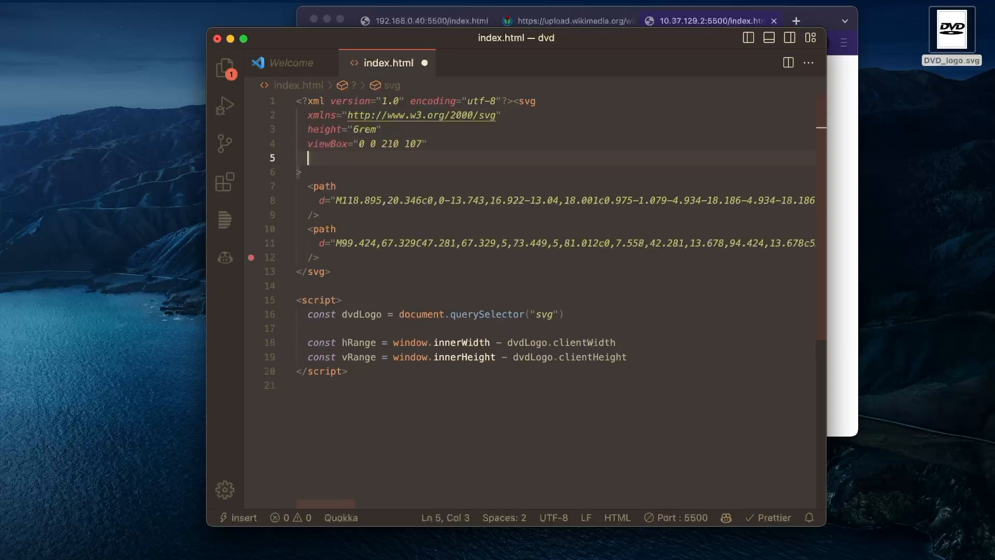
Give the SVG a style="position: fixed" attribute, then return to the range constants.
type("style=\"")
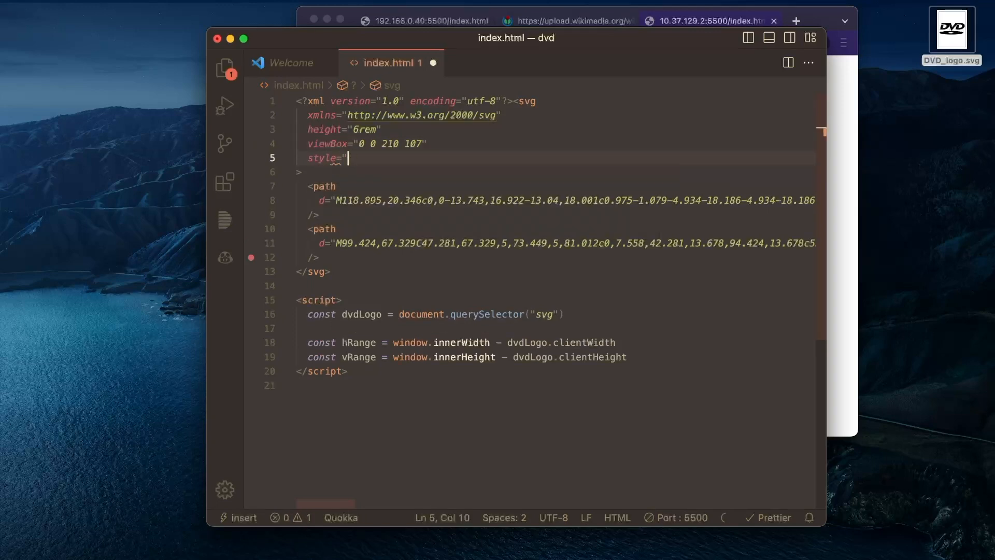
type("position: fixed")
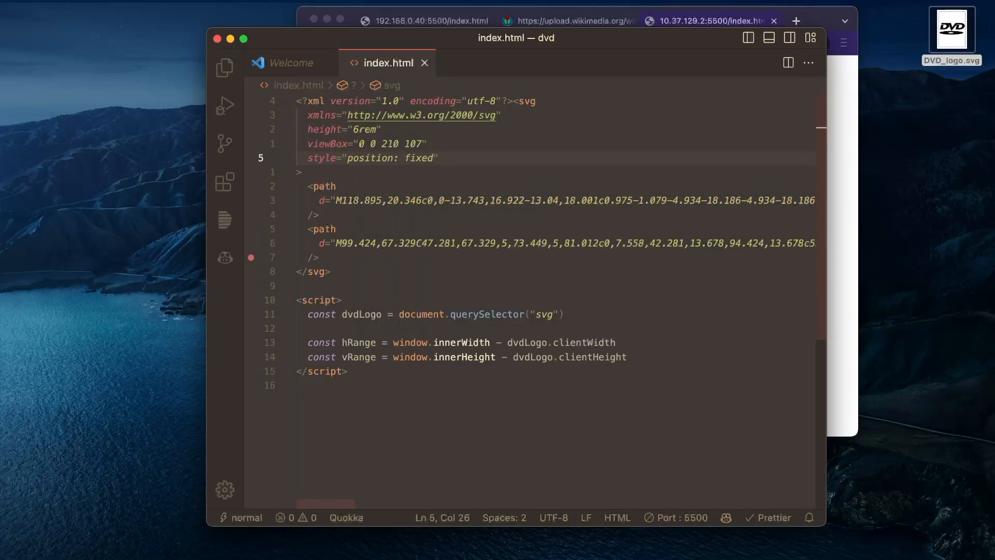
left_click(573, 357)
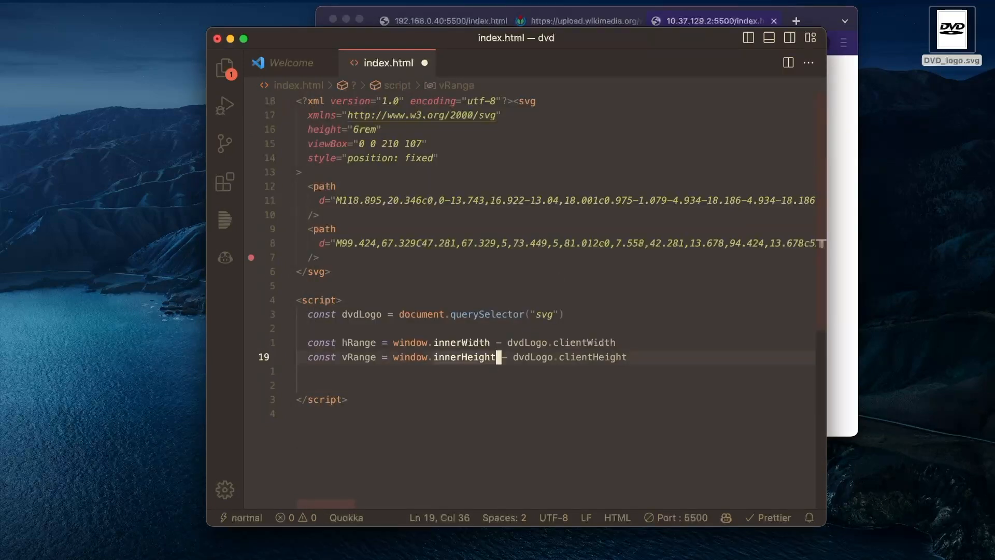
Wrap hRange and vRange in function loop() and add const time = performance.now().
type("function loop() {")
type("const time = performance.now(")
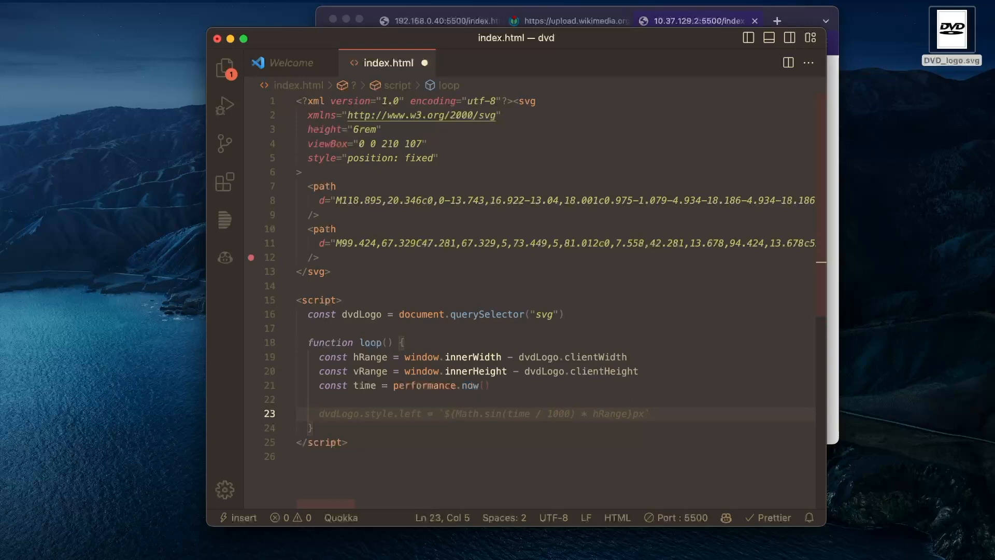
type("const x = time % hRange")
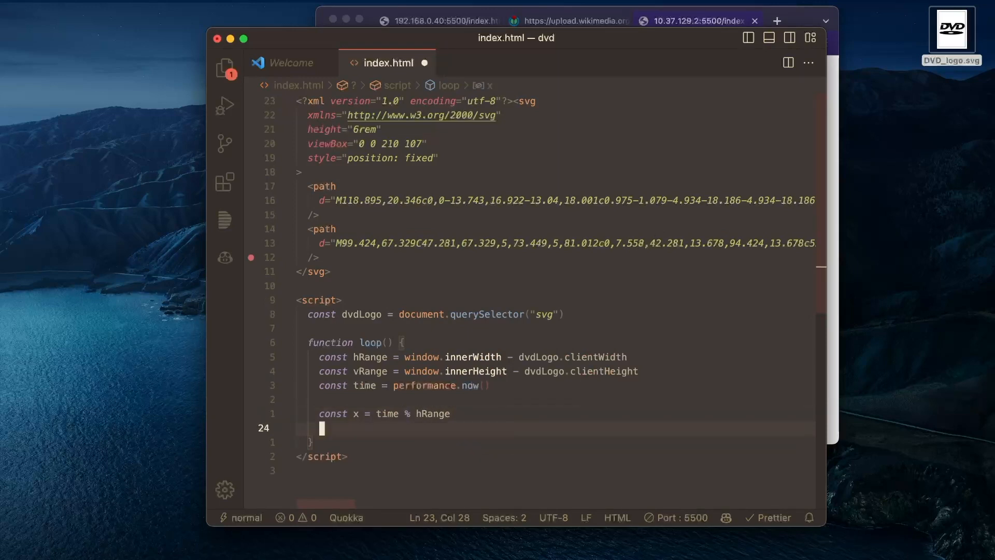
Set dvdLogo.style.left from x, call requestAnimationFrame(loop) inside loop and invoke loop() below it.
type("d")
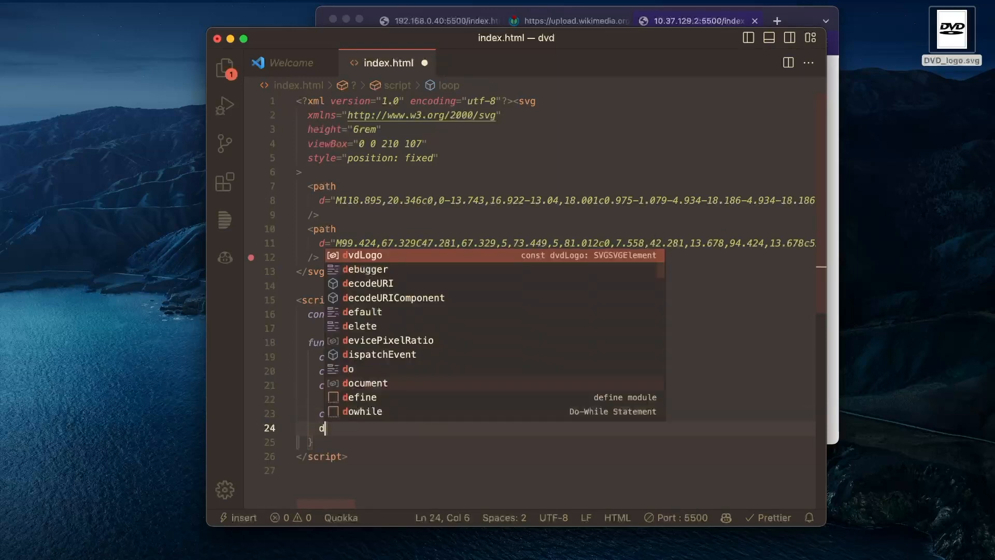
type("vdLogo.style.left = `${x}px")
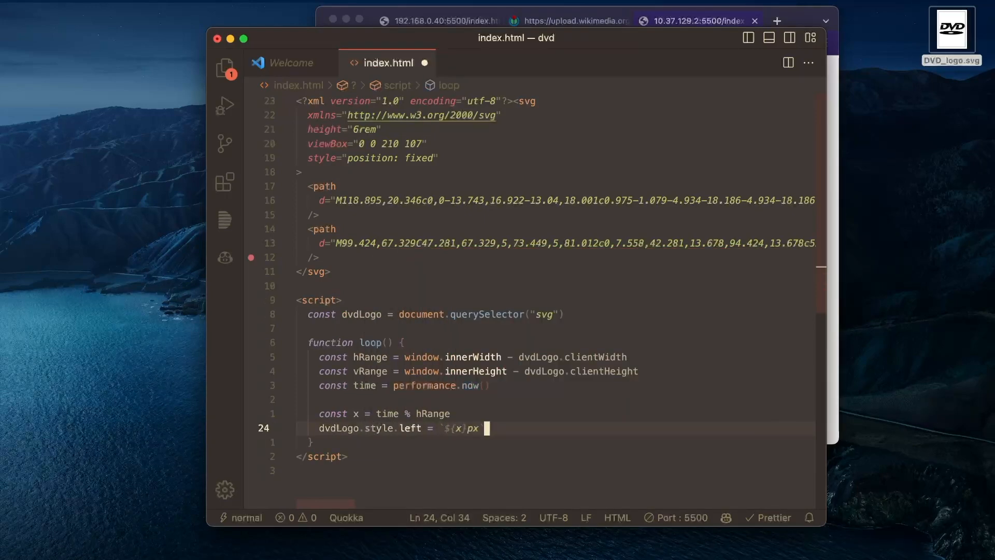
key("cmd+s")
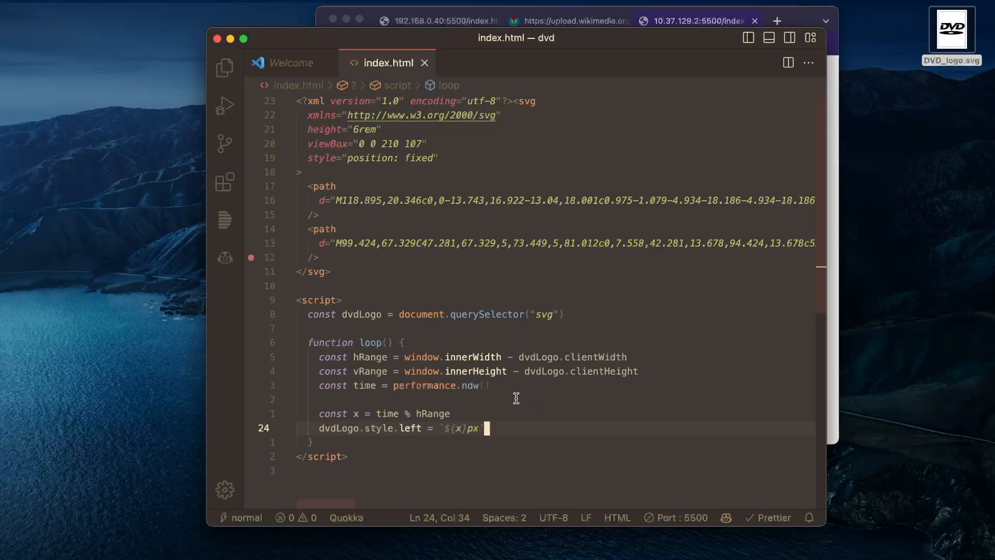
left_click(697, 20)
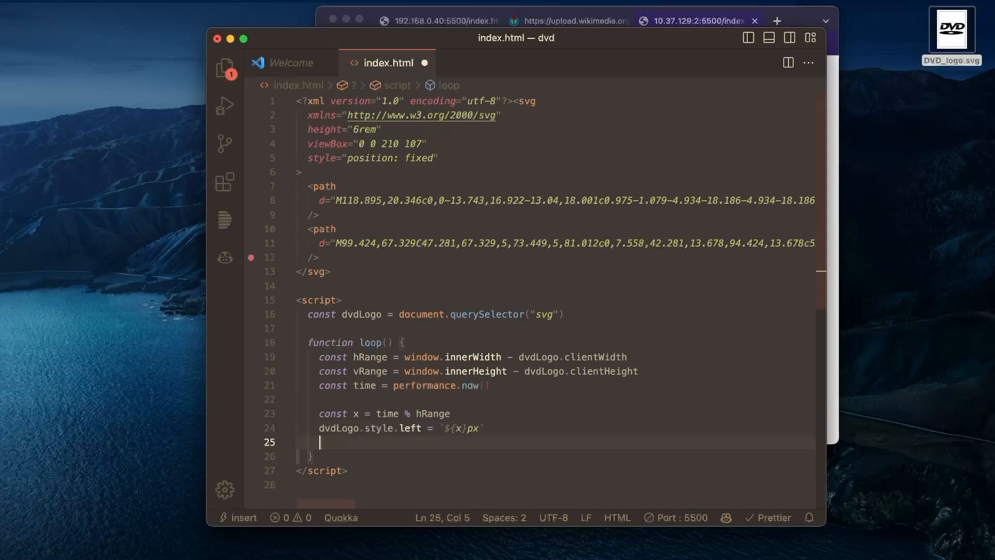
type("r")
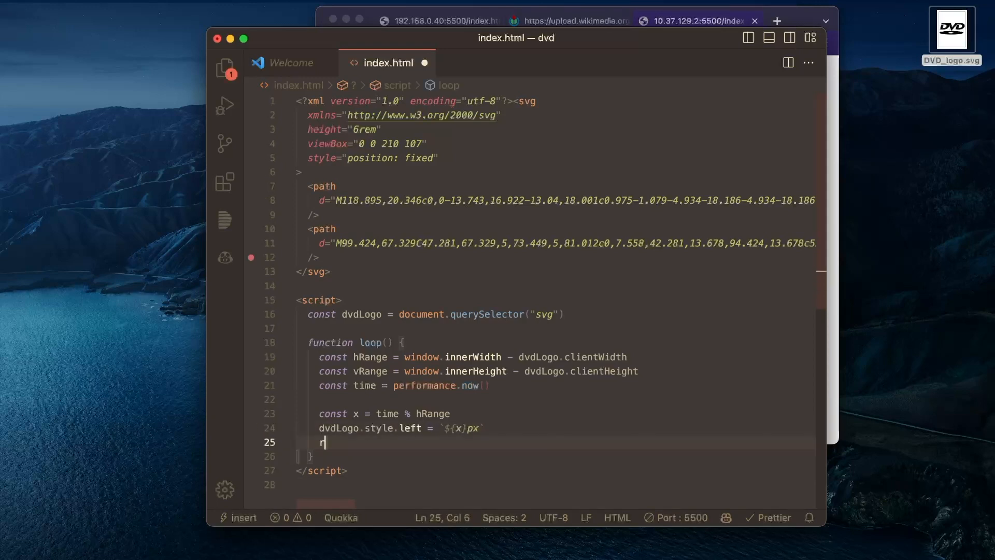
type("equestAnimationFrame(loop")
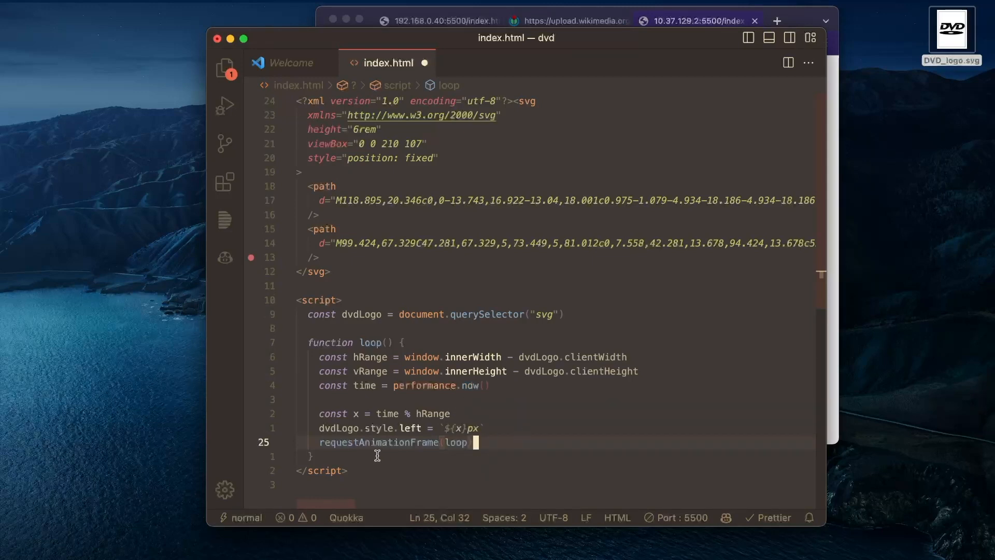
left_click(355, 442)
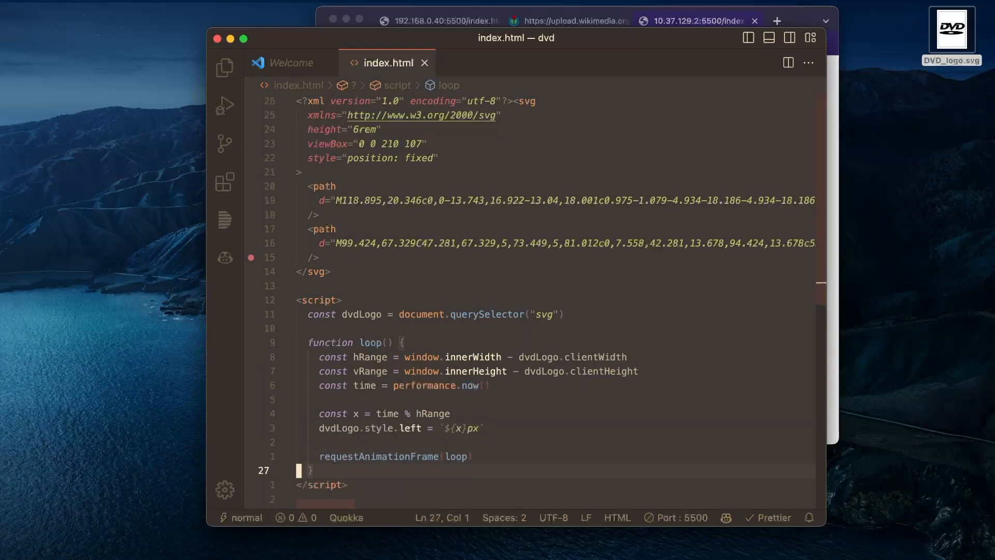
type("loop()")
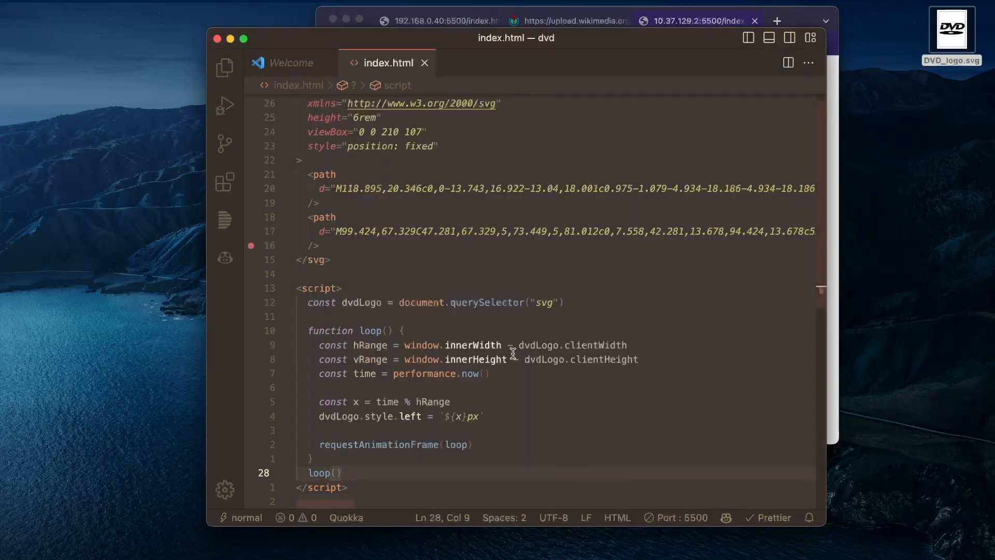
Scale time by 0.2 and rewrite x as Math.abs((time % (hRange * 2)) - hRange).
left_click(492, 373)
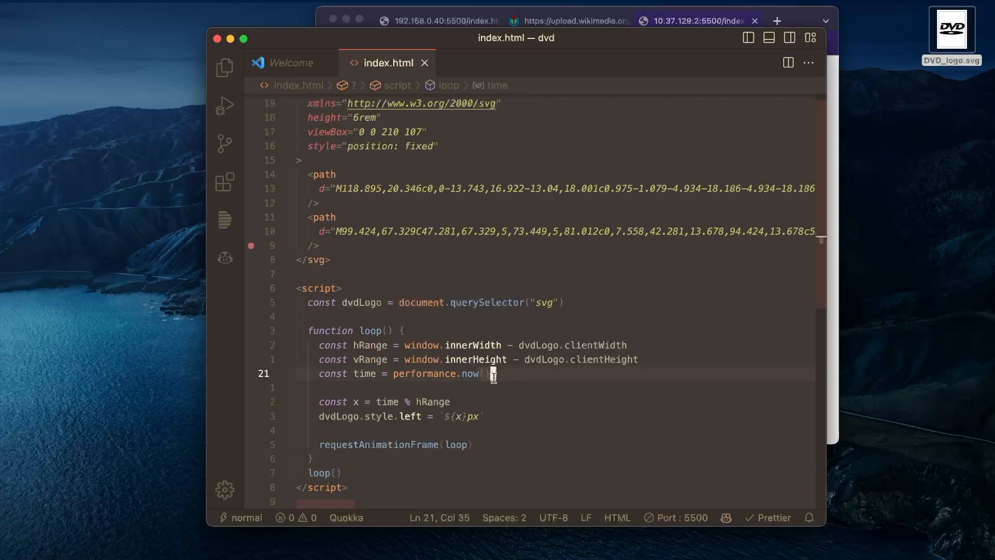
type("* 0.2")
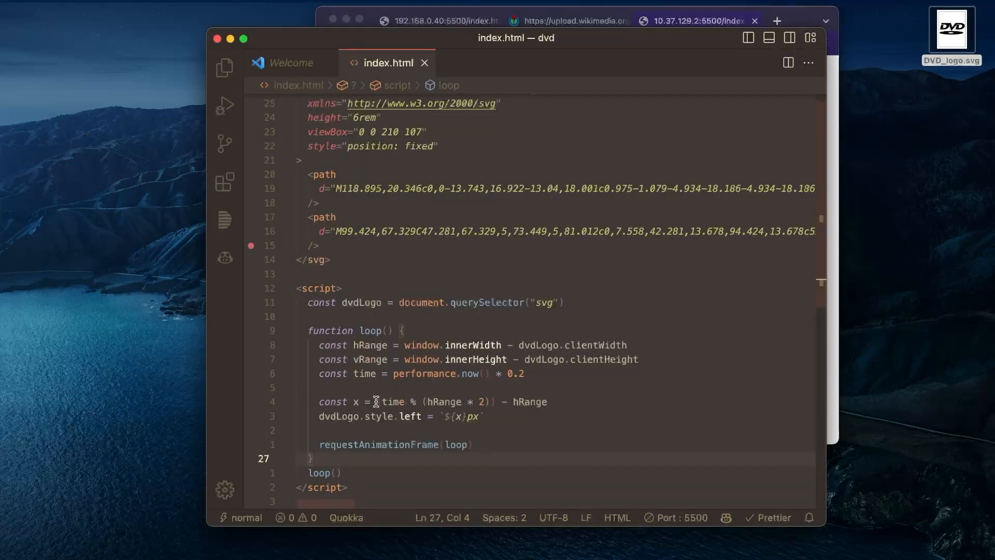
type("Math.abs(")
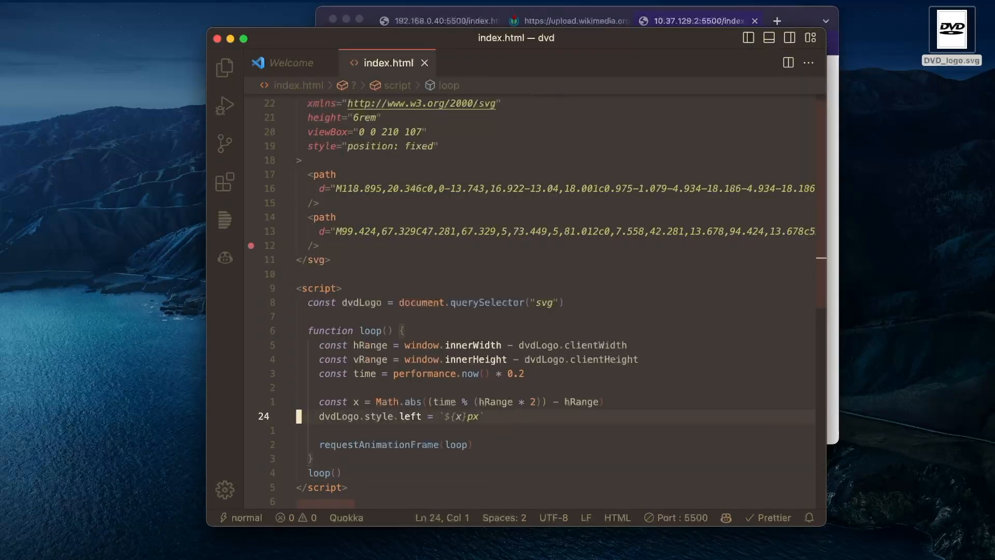
type("const y = Math.abs((time % (vRange * 2)) - vRange")
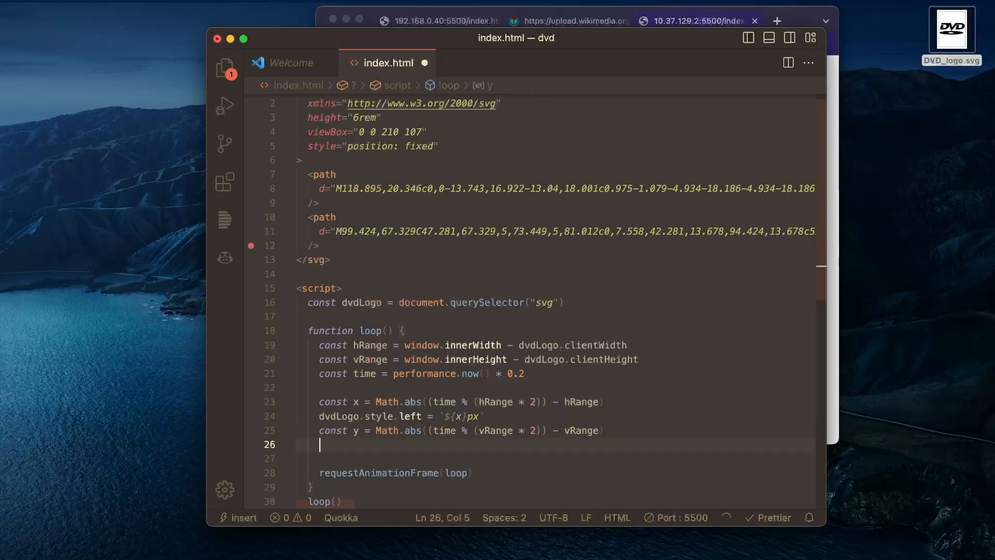
Apply the vertical bounce with dvdLogo.style.top = `${y}px` inside loop.
type("dvdLogo.style.top = `${y}px`")
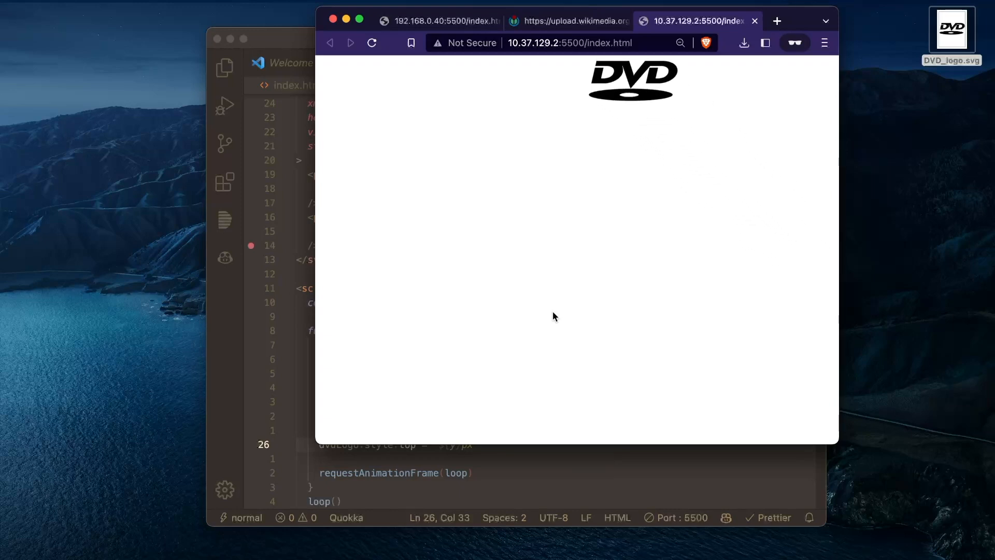
View the green-logo reference page at 192.168.0.40, then return to the code.
left_click(438, 21)
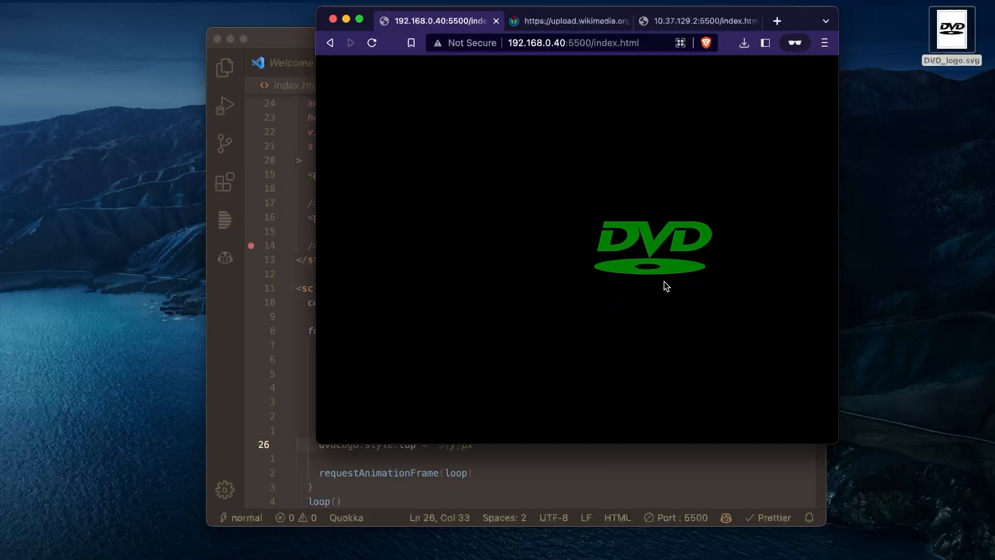
left_click(698, 21)
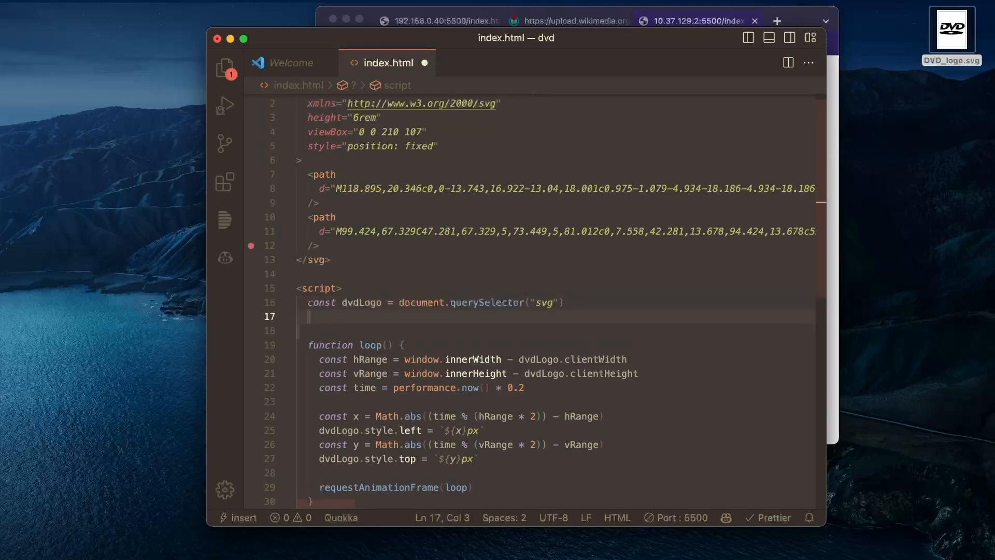
Set document.body.style.backgroundColor = "black" right after the dvdLogo constant.
type("document.bod")
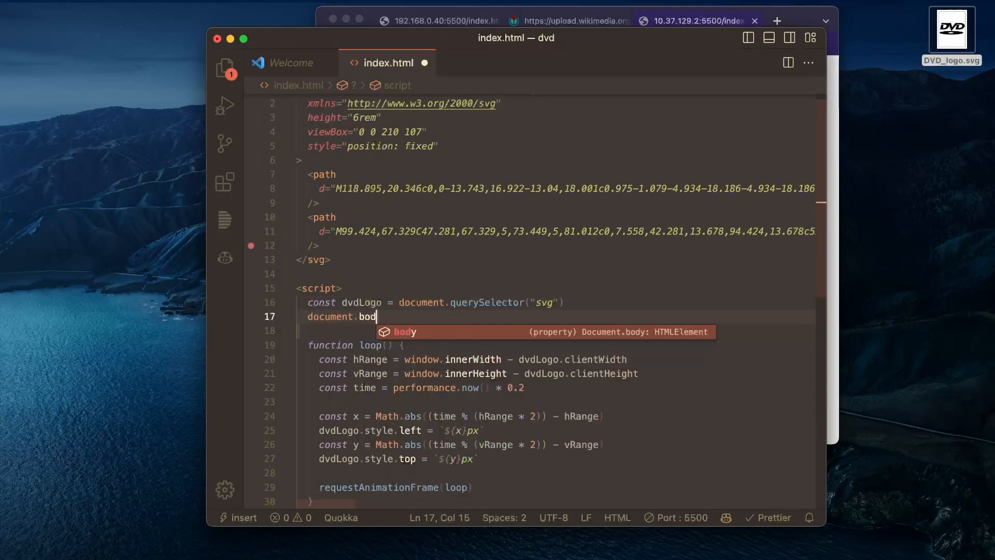
type("y.")
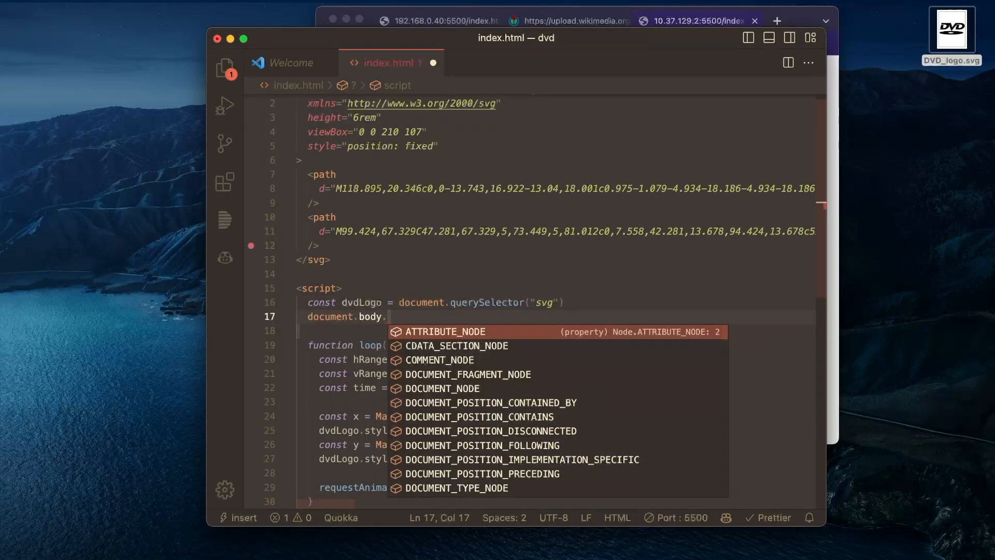
type("background")
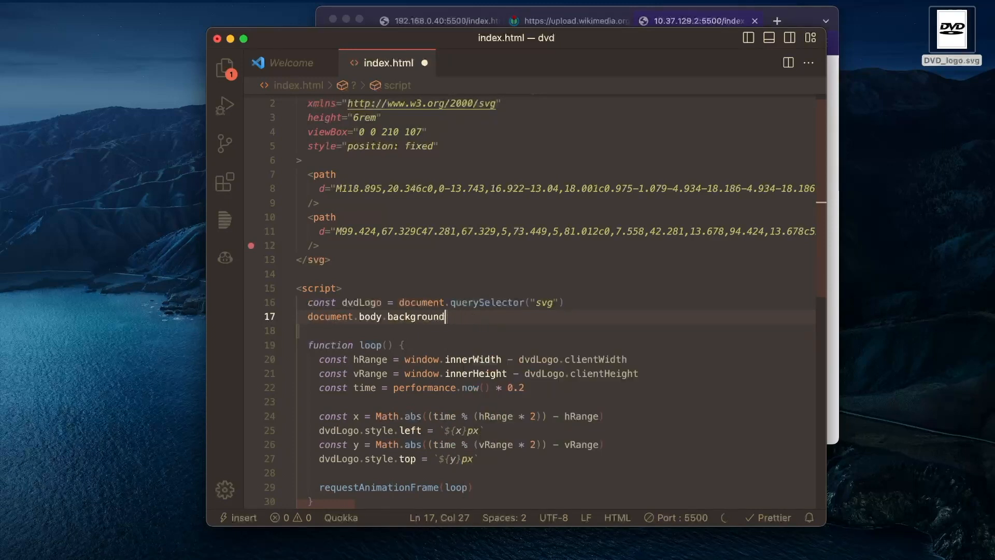
type("Color =")
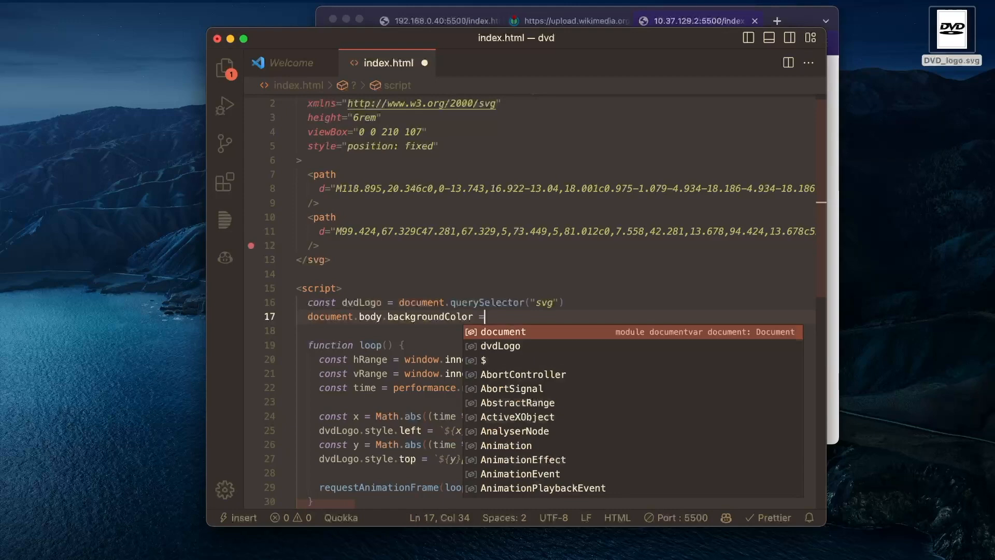
type("\"black\"")
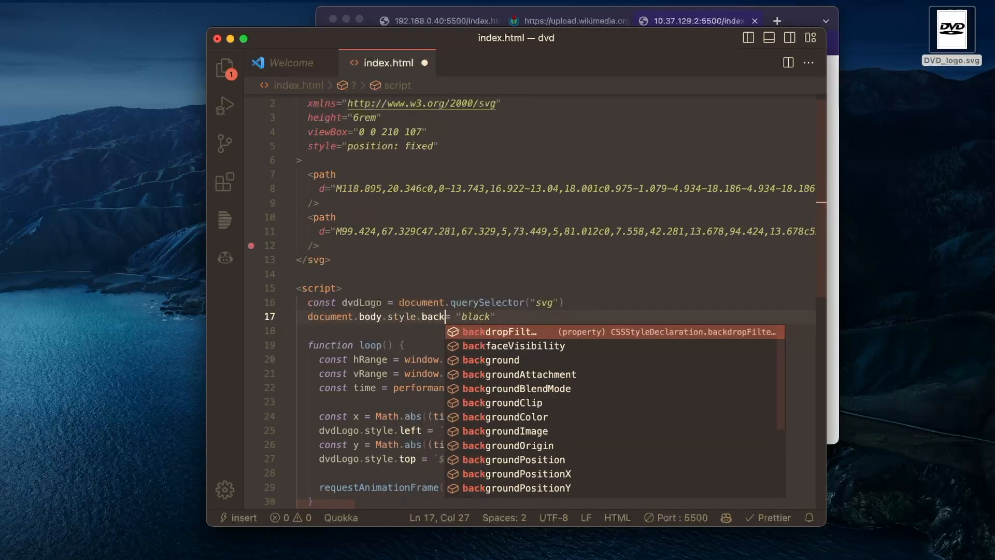
type("groundColor")
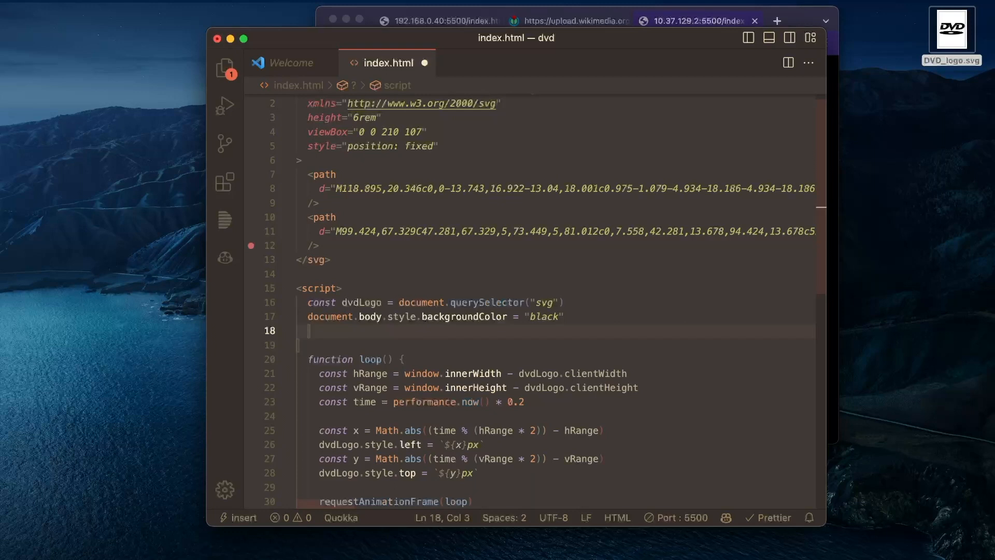
Declare a colors array of red, green, blue, yellow, orange and purple.
type("const colors =")
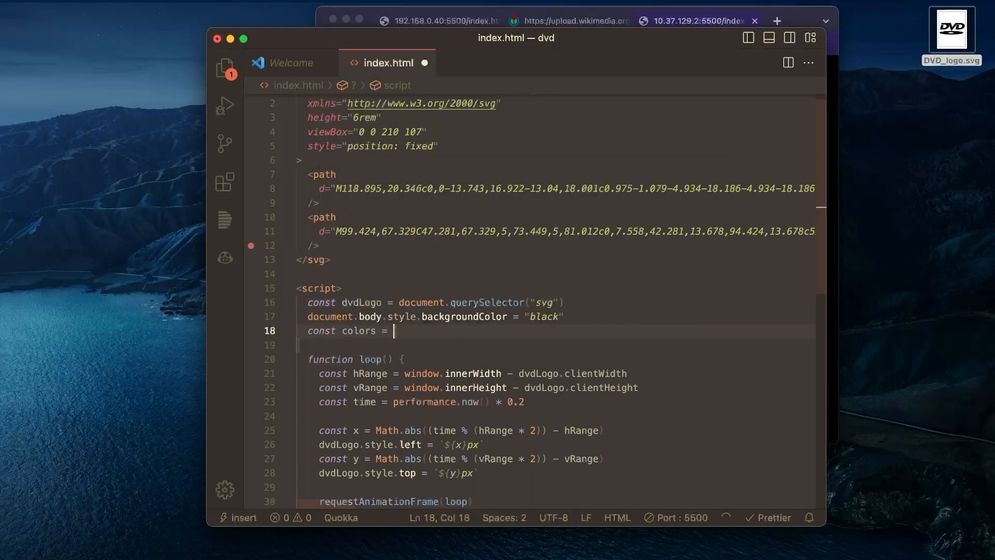
type("[\"red\", \"green\", \"blue\", \"yellow\", \"orange\", \"purple\"]")
type("const bounces =")
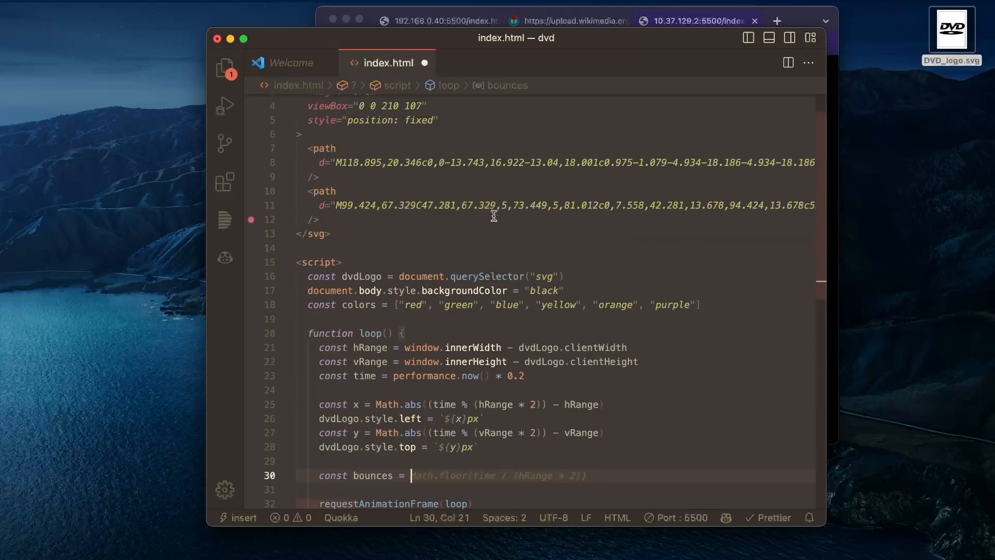
scroll("down", 3)
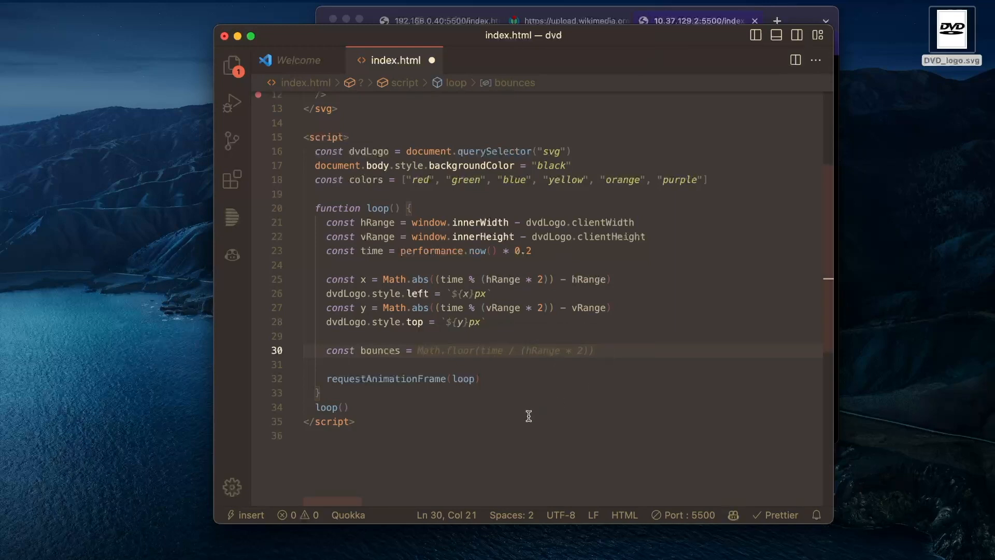
Define bounces as Math.floor(time / hRange) + Math.floor(time / vRange).
type("Math.floor")
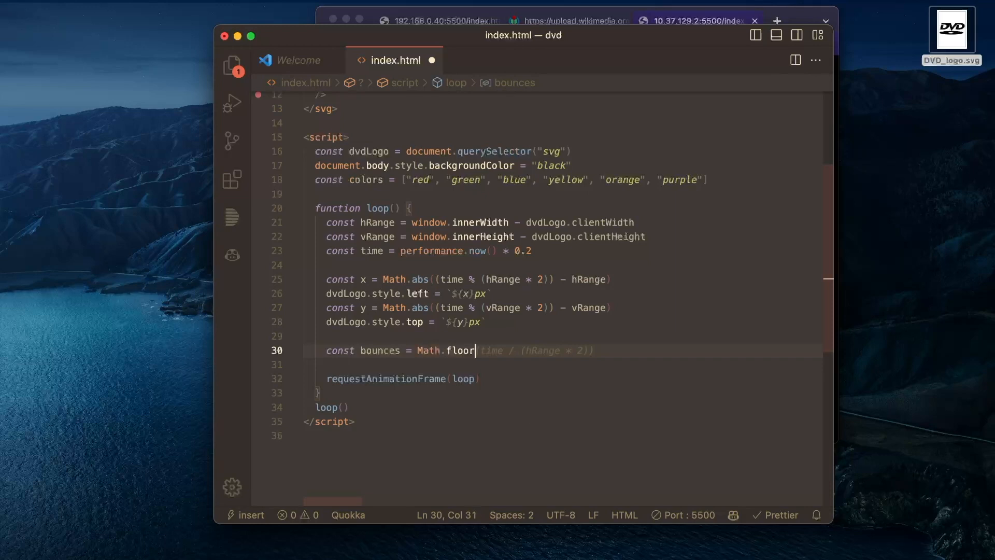
type("(time / h")
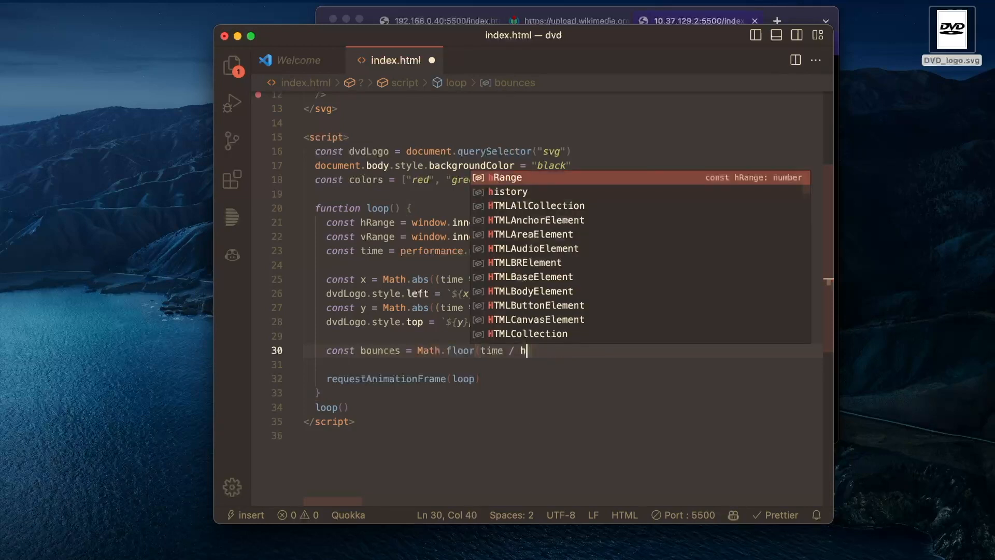
key("Tab")
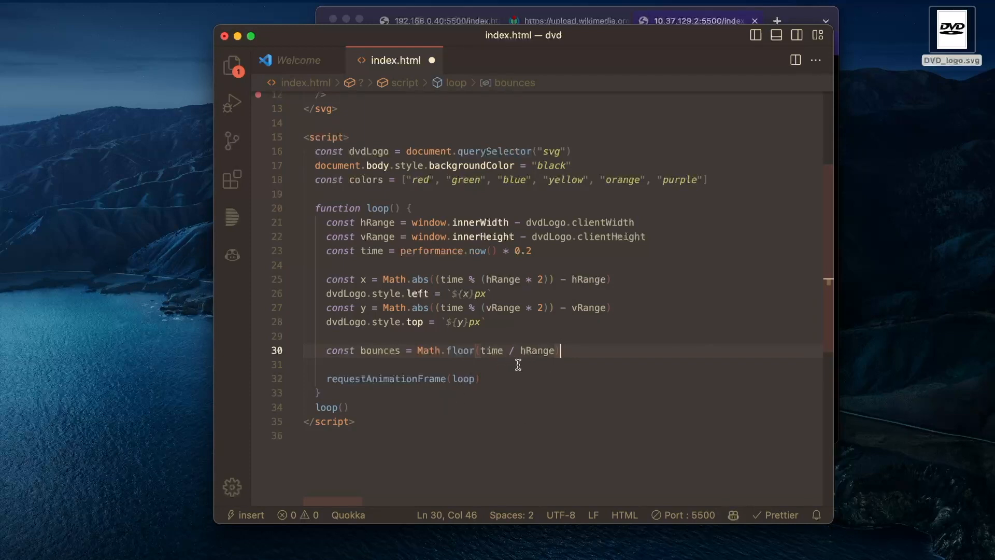
type("+")
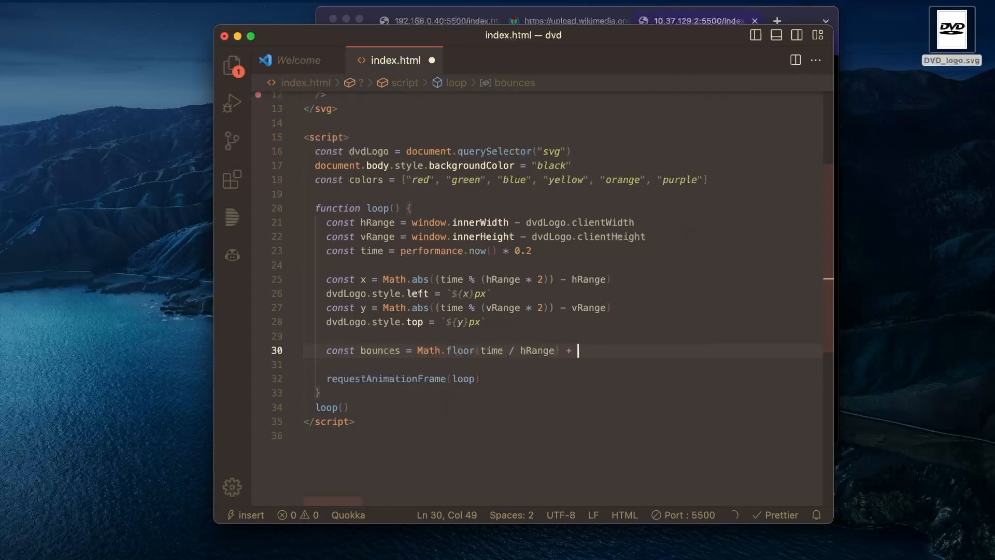
type("Math.floor(")
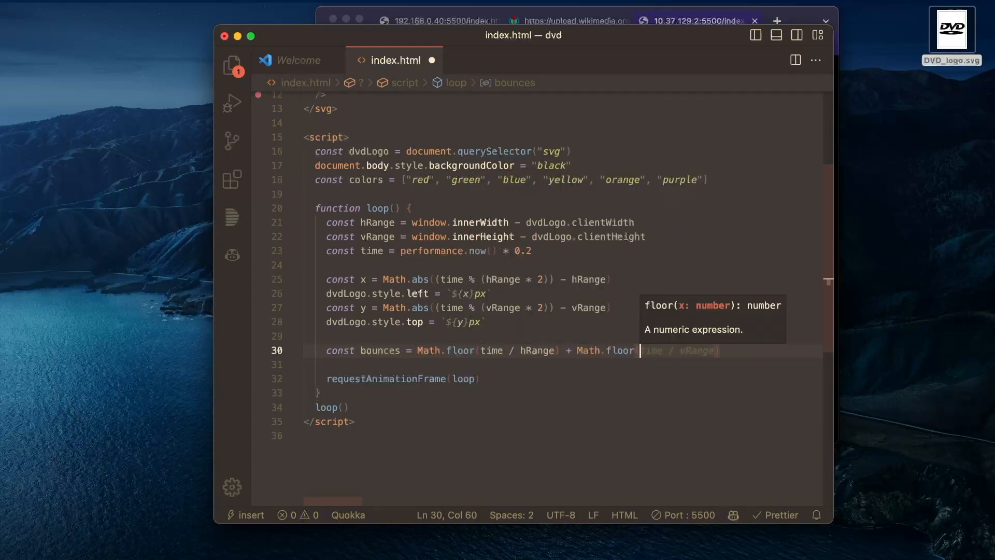
key("Escape")
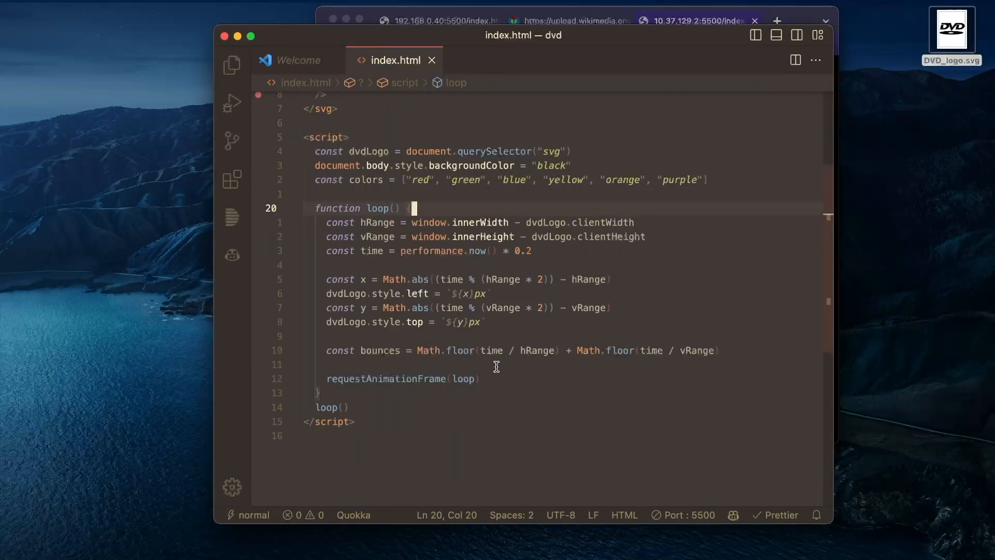
Set dvdLogo.style.fill to colors[bounces % colors.length] and check the red logo in the browser.
key("enter")
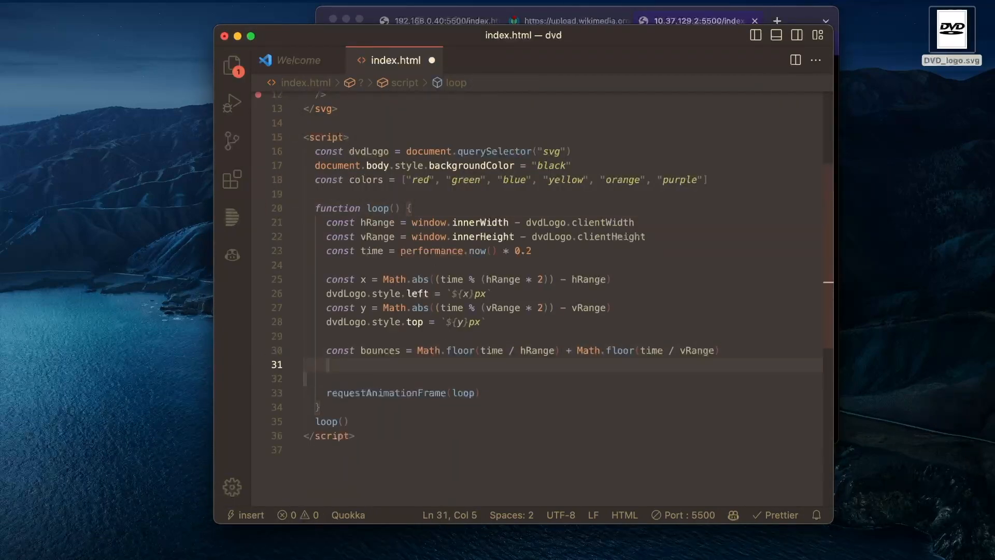
type("dvdLogo")
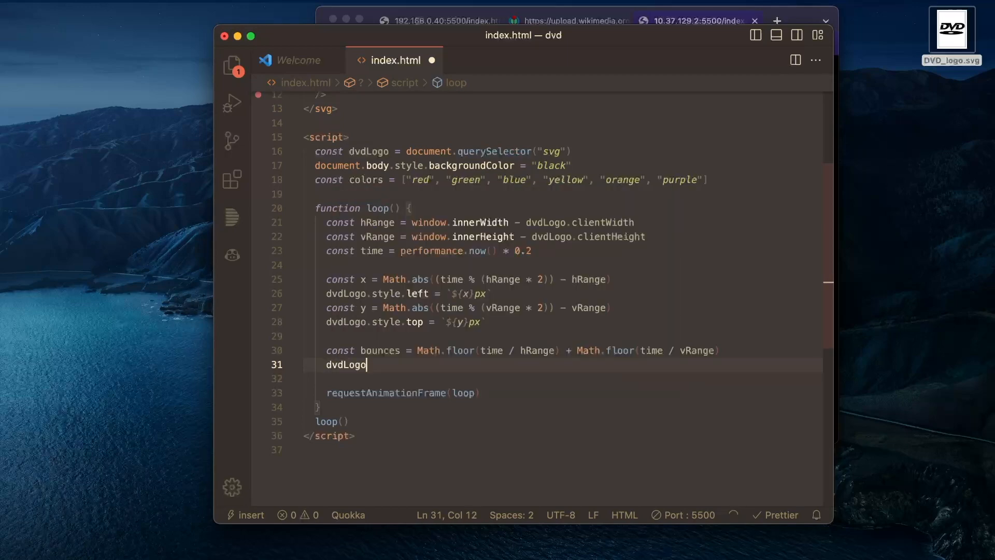
type(".style")
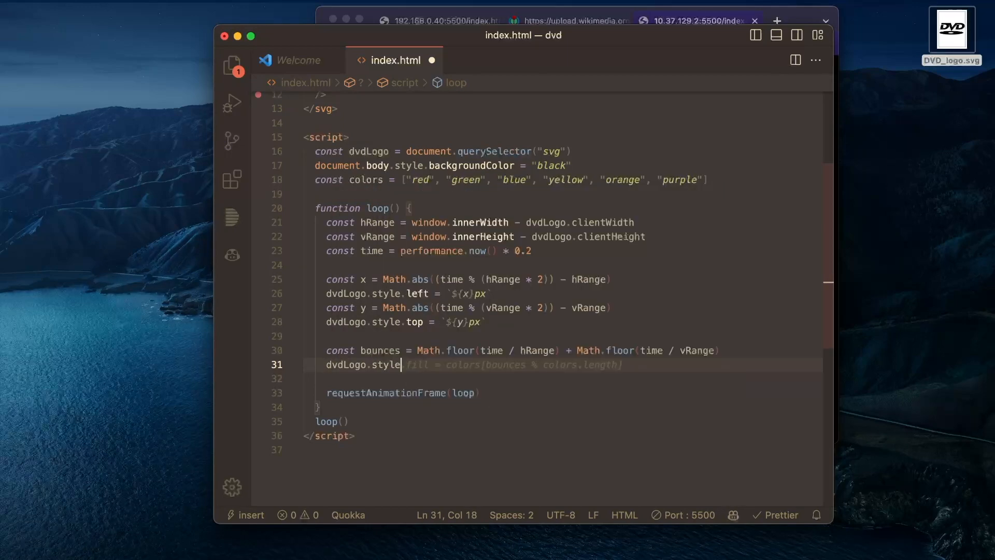
mouse_move(627, 301)
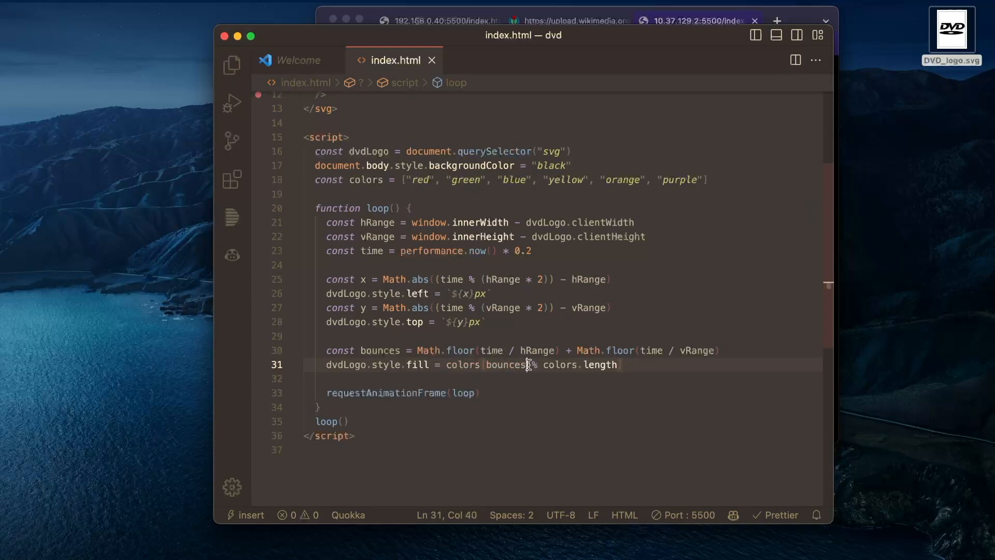
double_click(506, 364)
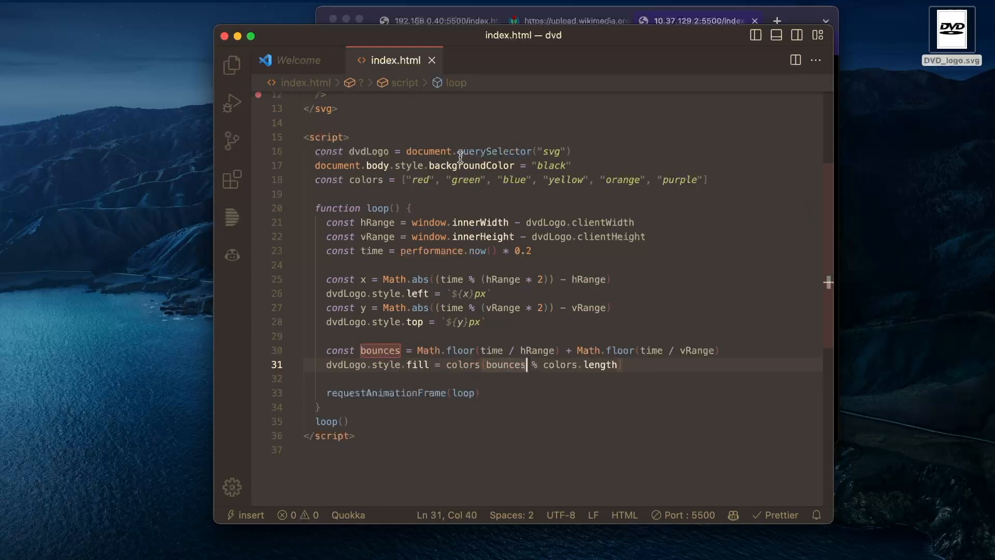
mouse_move(745, 230)
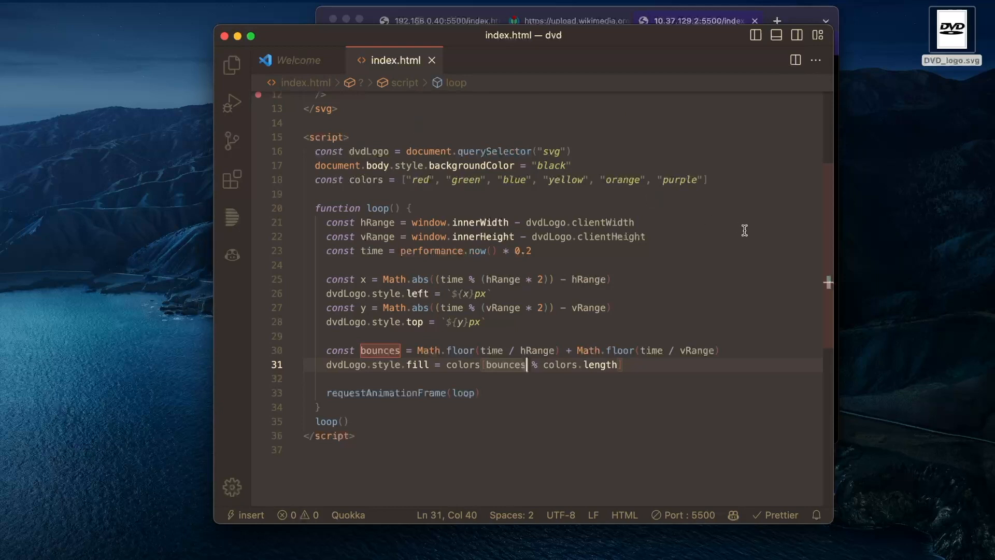
key("Escape")
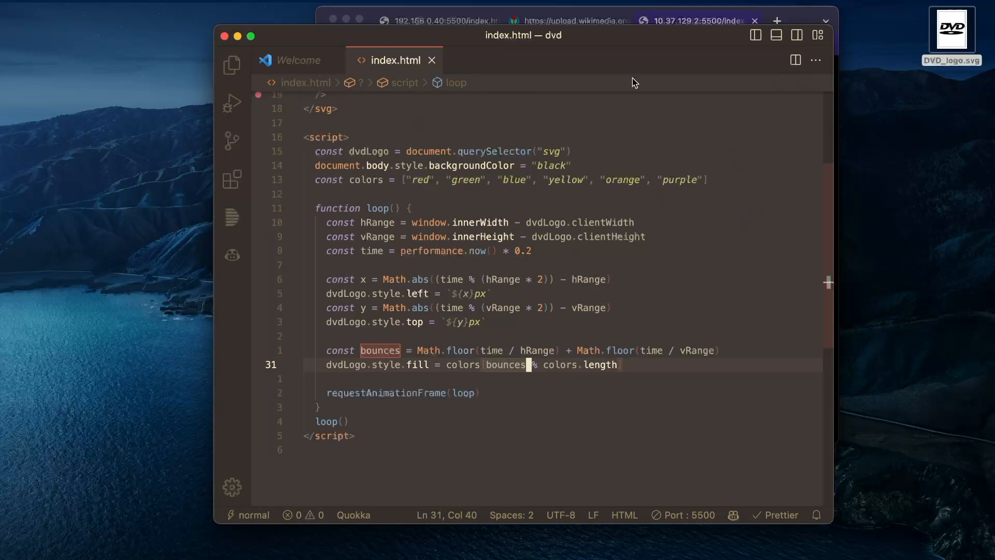
left_click(695, 20)
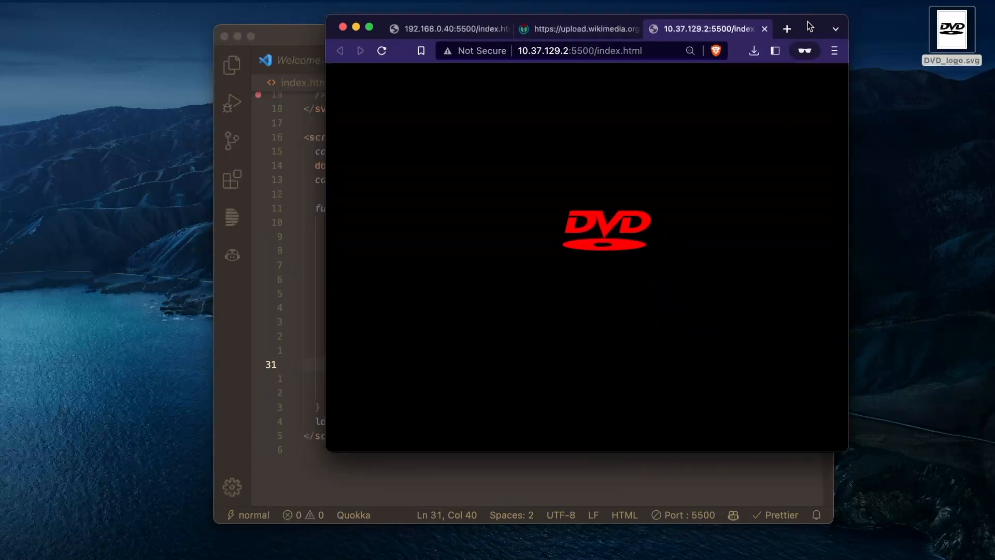